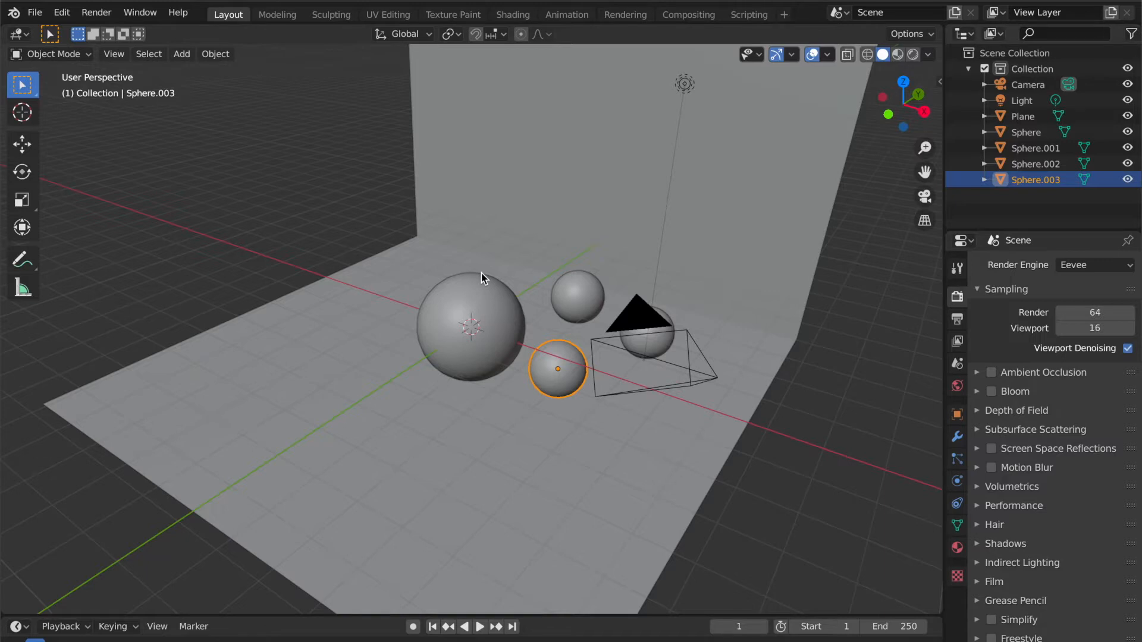
Deselect Sphere.003 by clicking empty space in the viewport.
click(470, 328)
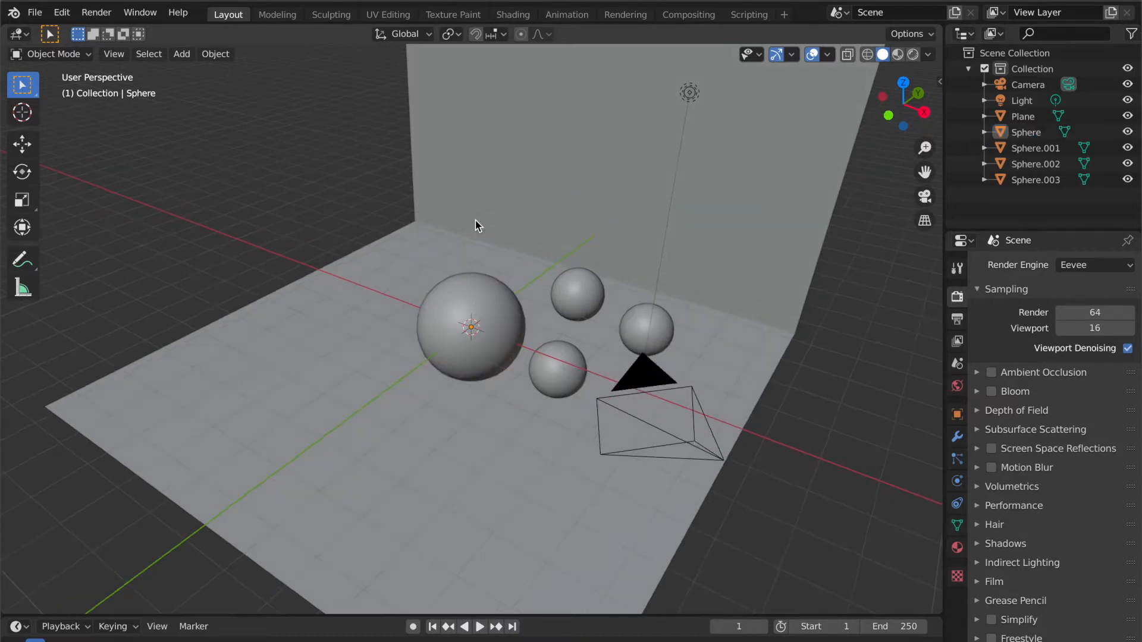
mouse_move(463, 229)
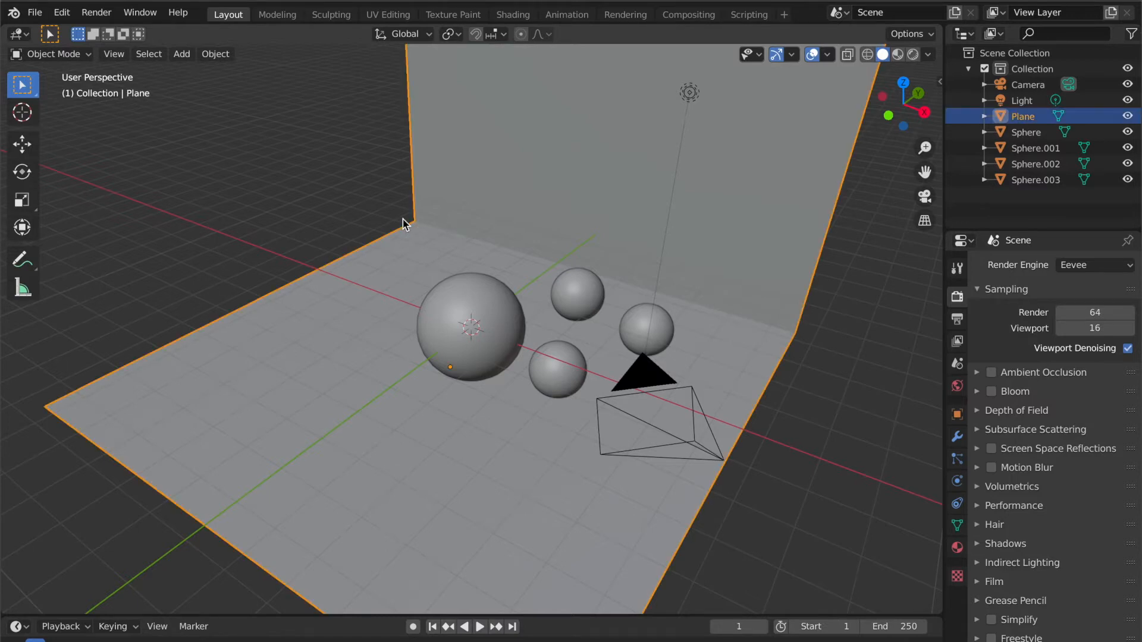
Add a mesh plane and place it above the floor, left of the spheres.
click(182, 53)
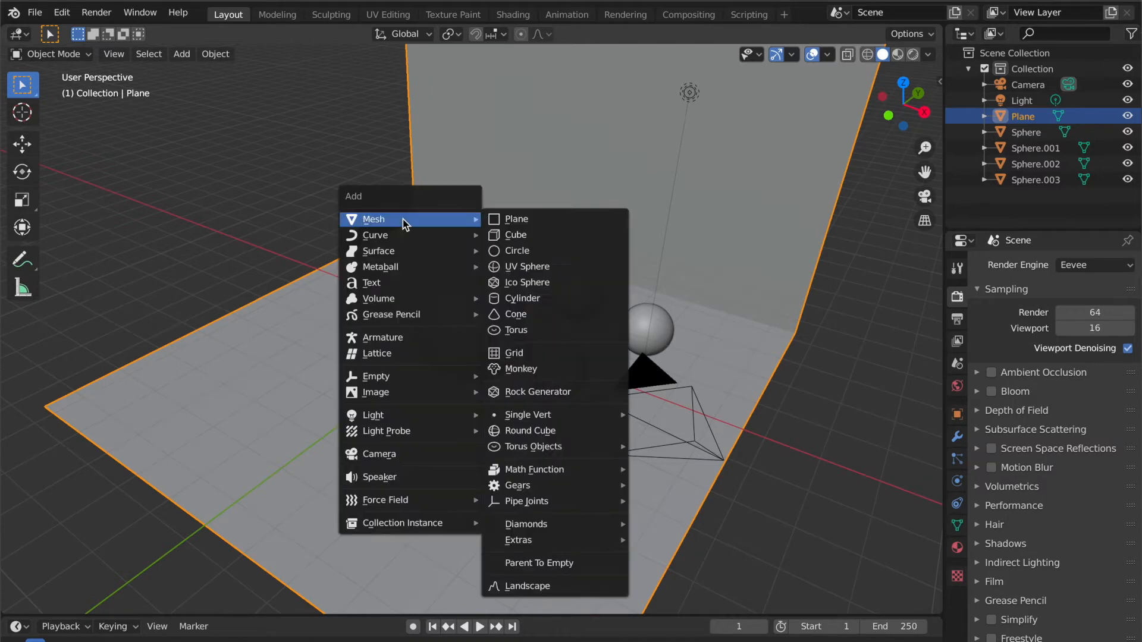
mouse_move(517, 220)
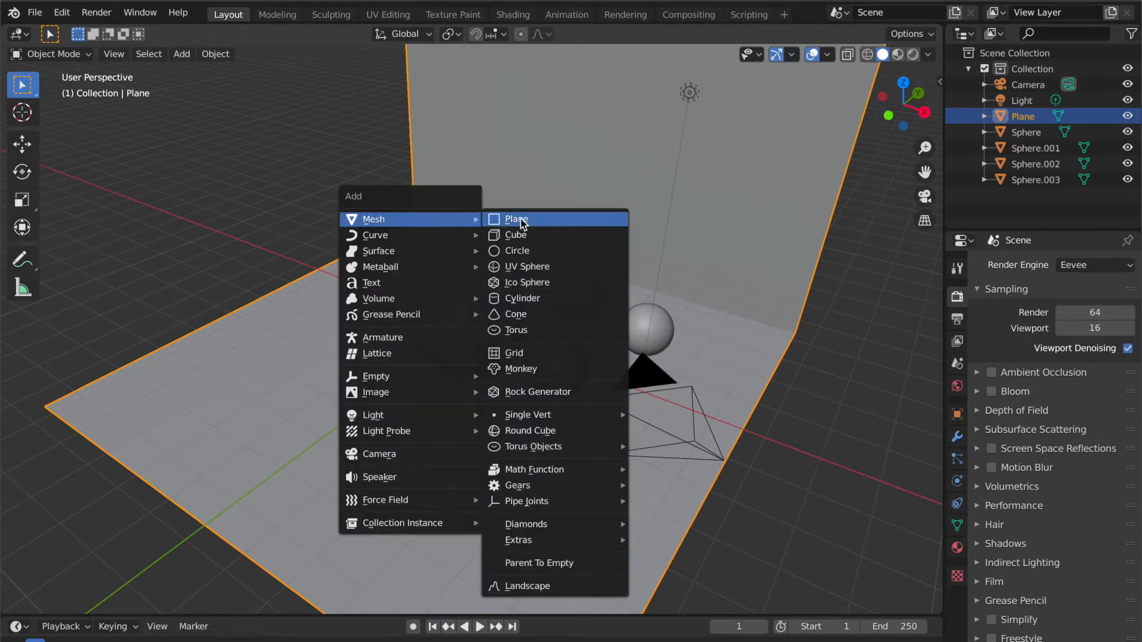
click(516, 220)
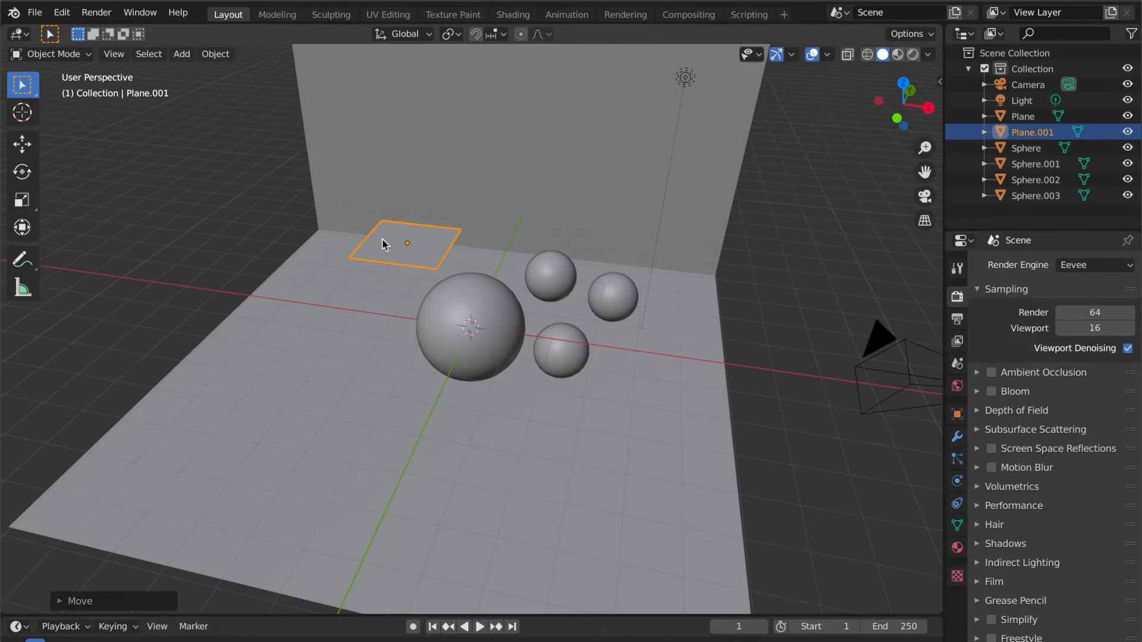
click(1022, 116)
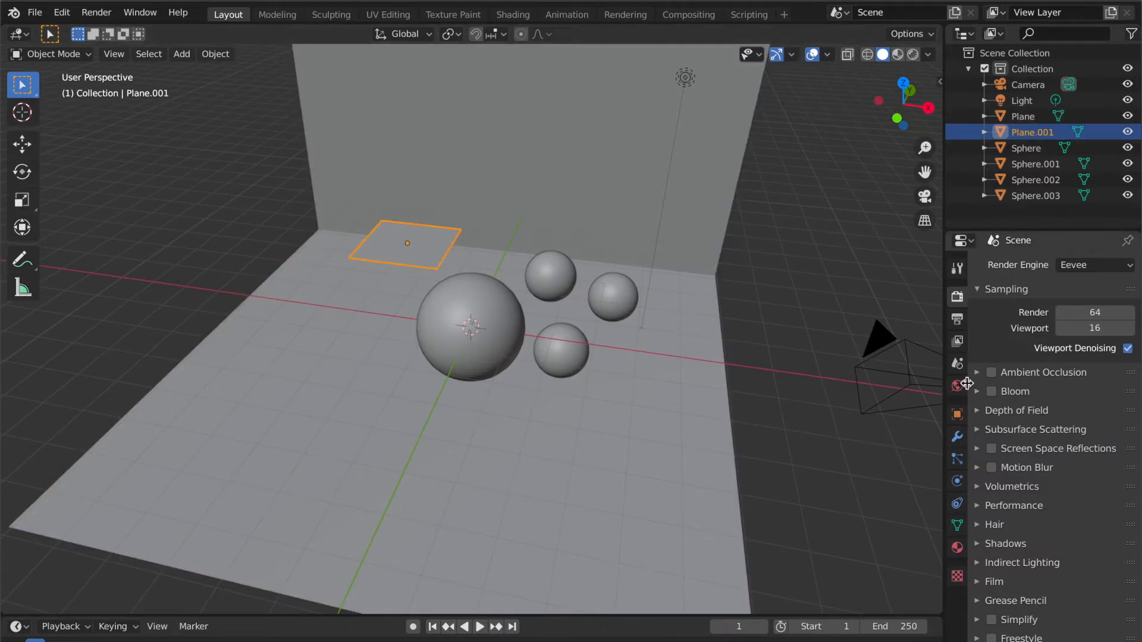
Create a new Emission material for the plane with strength 7.4.
click(958, 549)
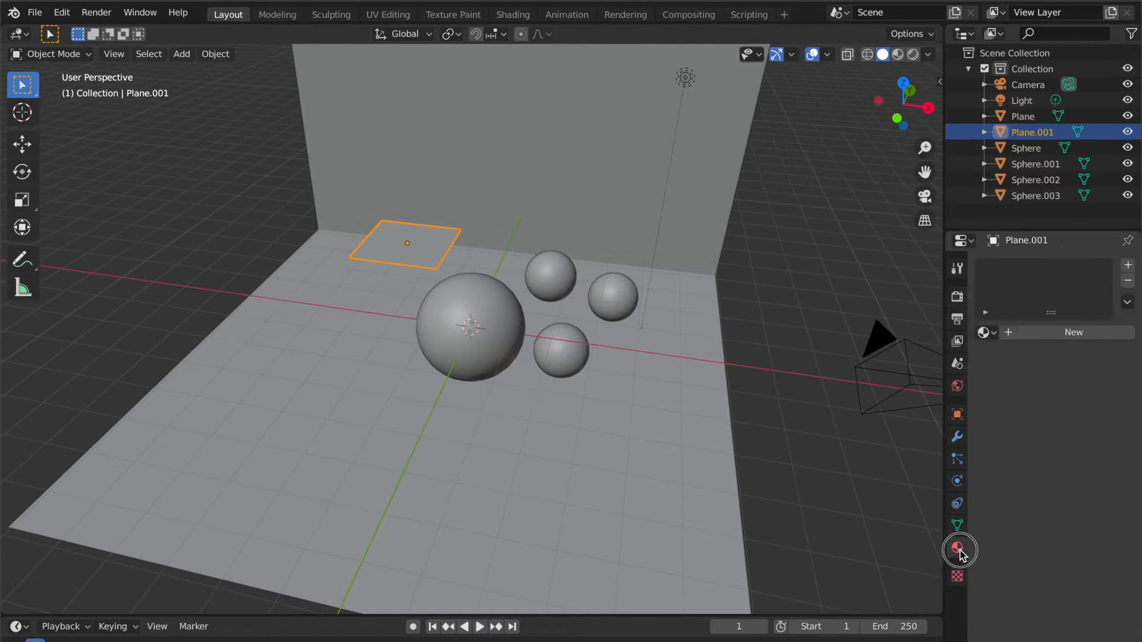
click(957, 549)
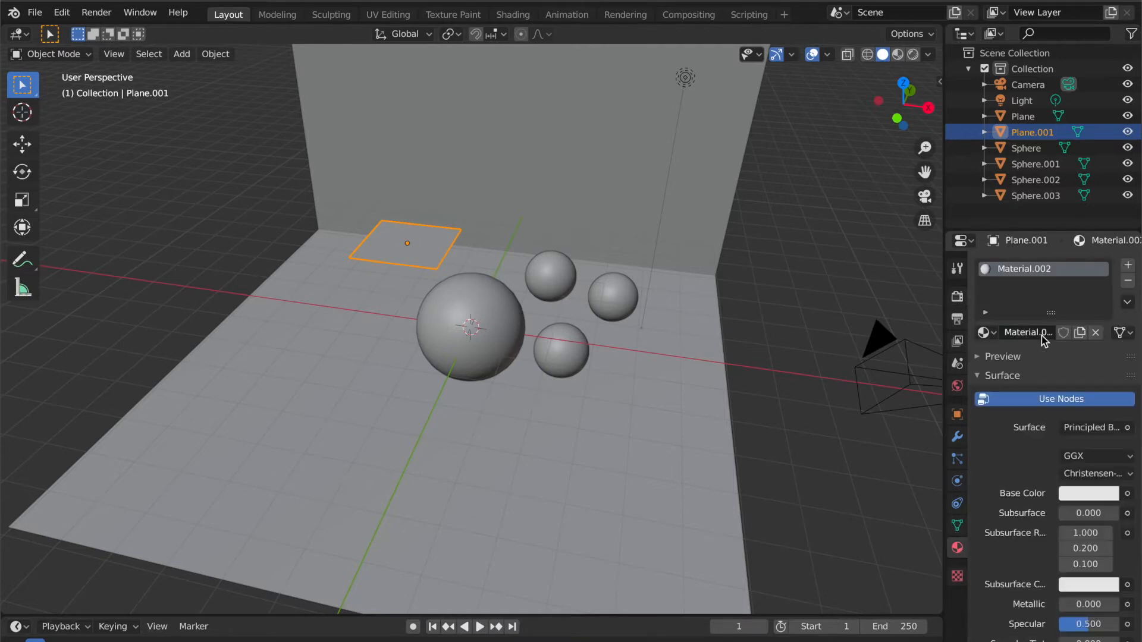
mouse_move(1092, 427)
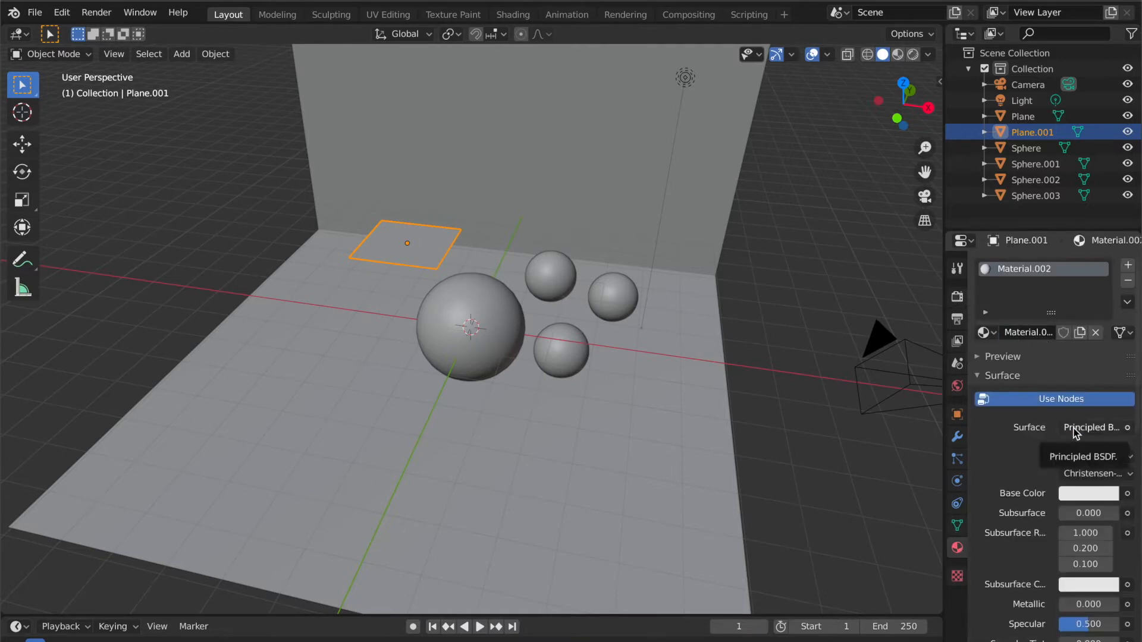
click(1091, 427)
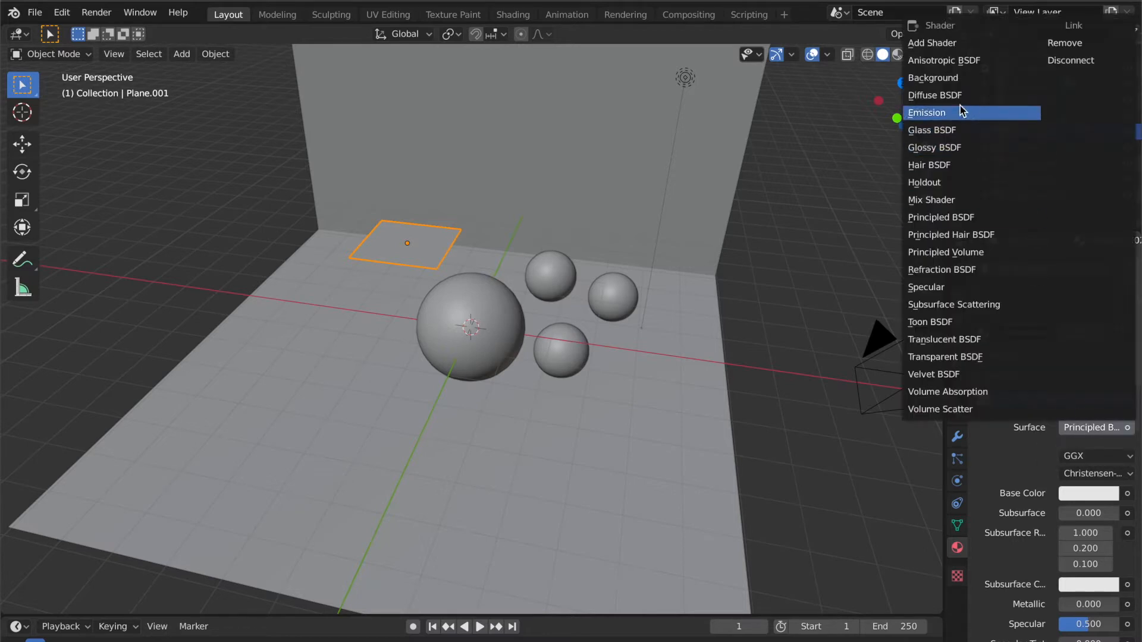
mouse_move(931, 119)
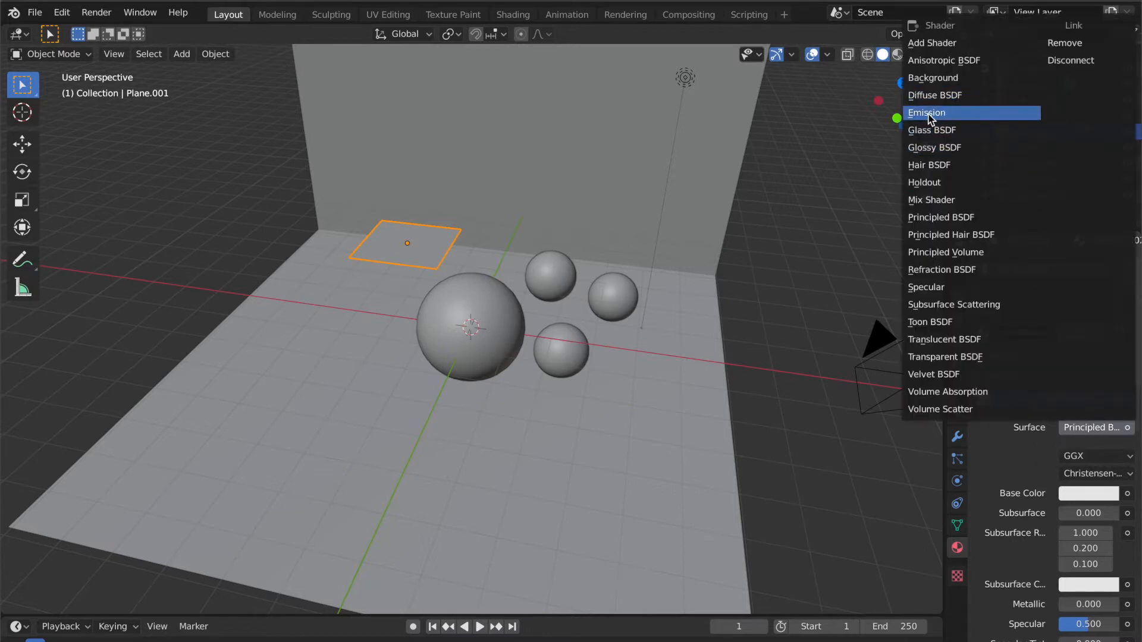
mouse_move(927, 112)
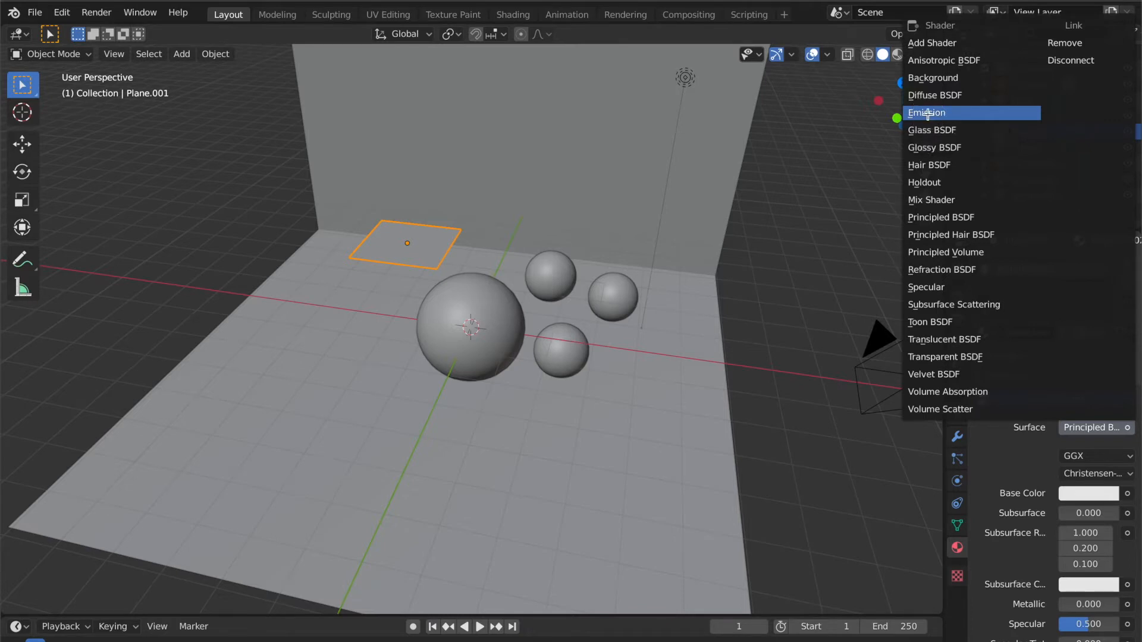
click(927, 112)
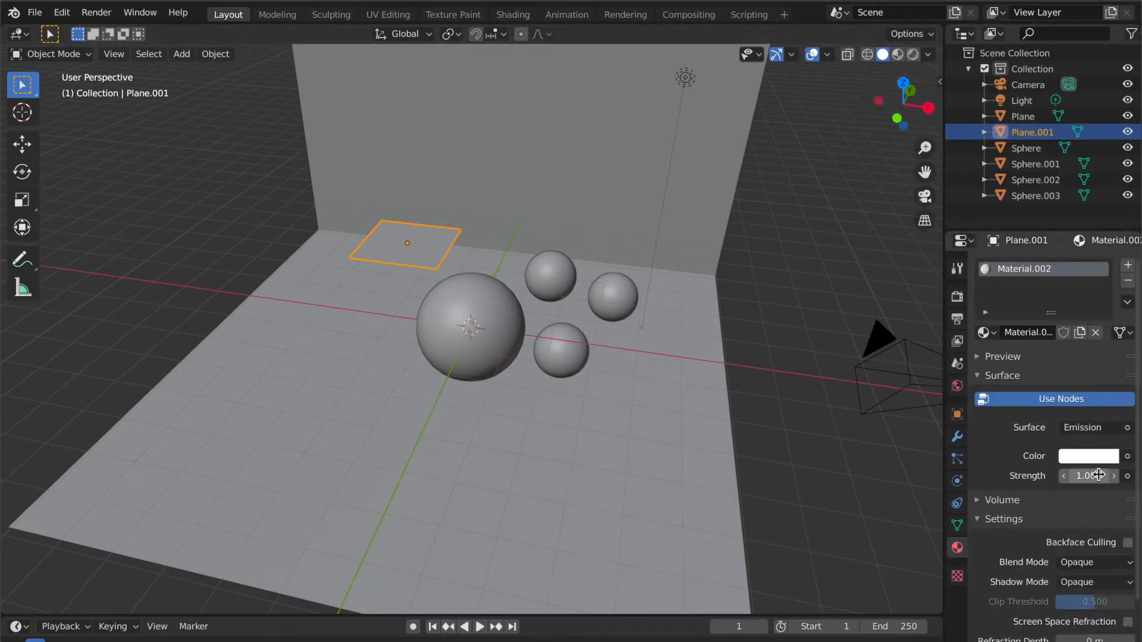
mouse_move(1090, 476)
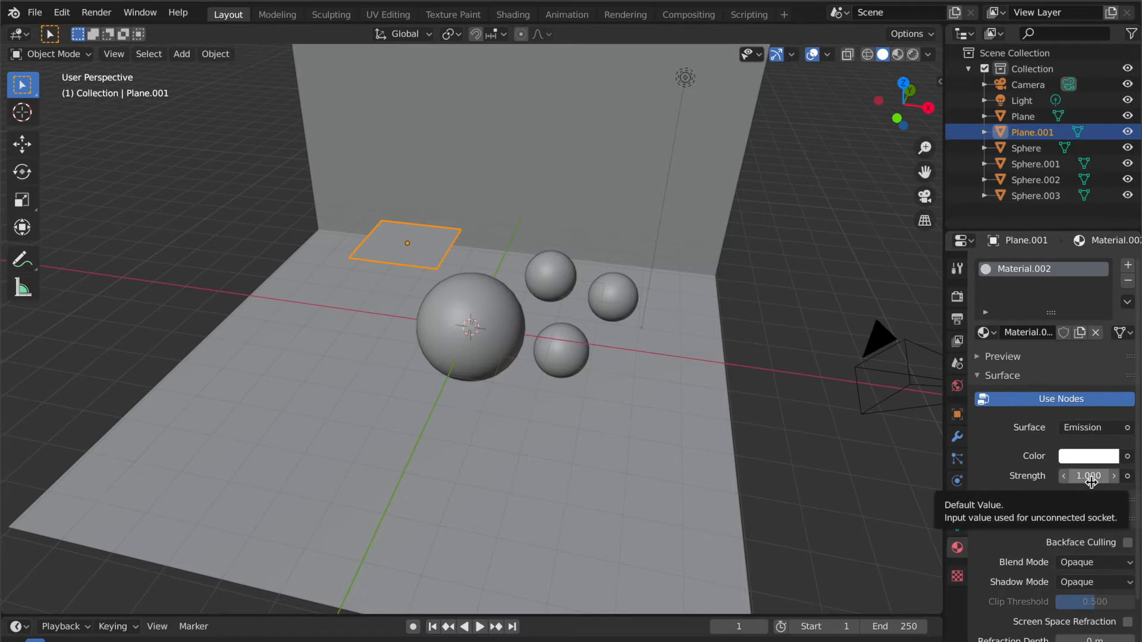
click(1112, 476)
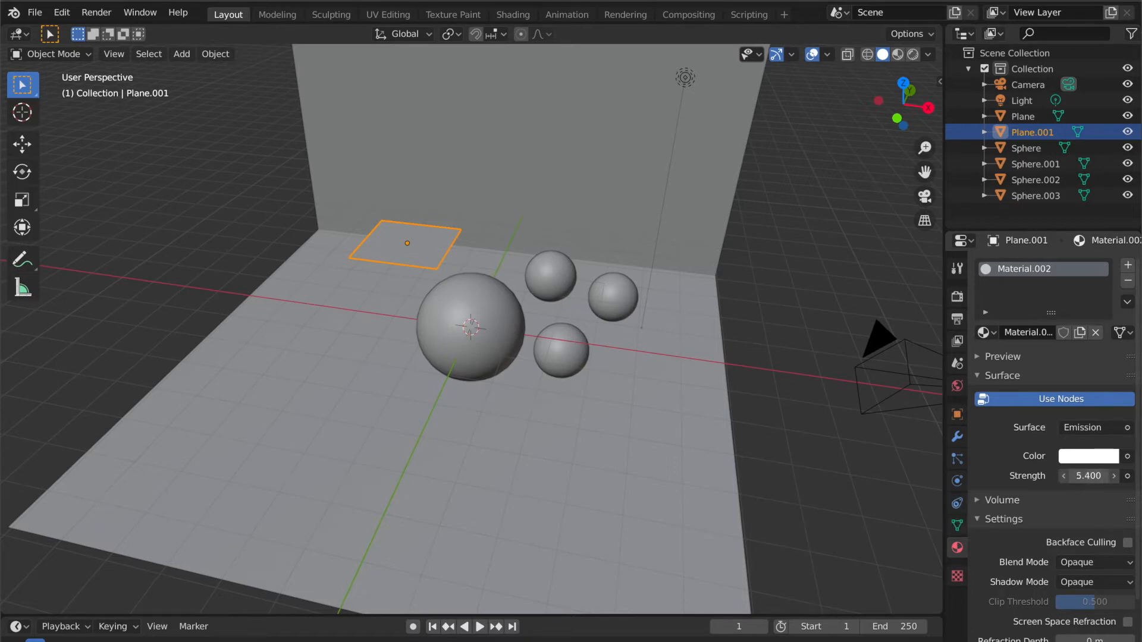
click(1088, 476)
text(7.400)
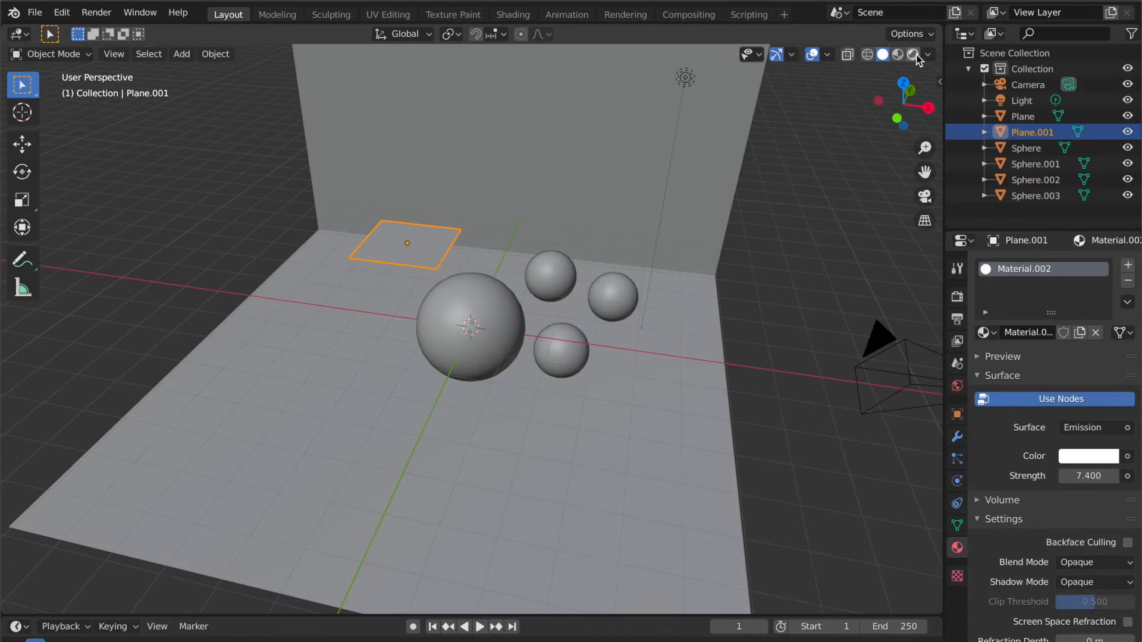
Switch the viewport to Rendered shading and the render engine from Eevee to Cycles.
click(911, 54)
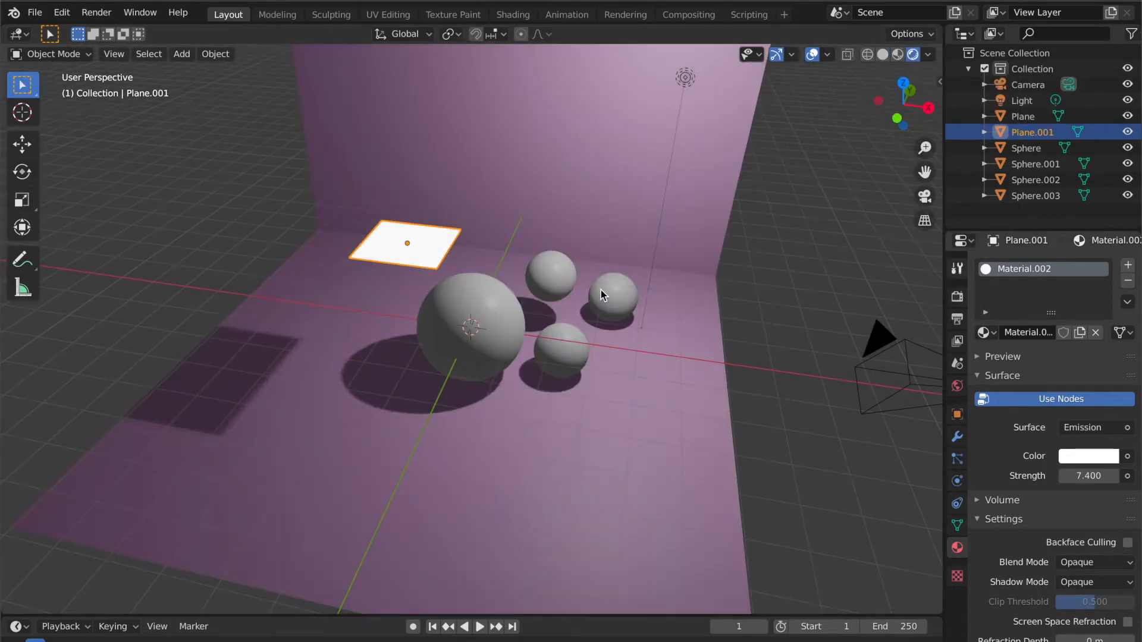
click(956, 296)
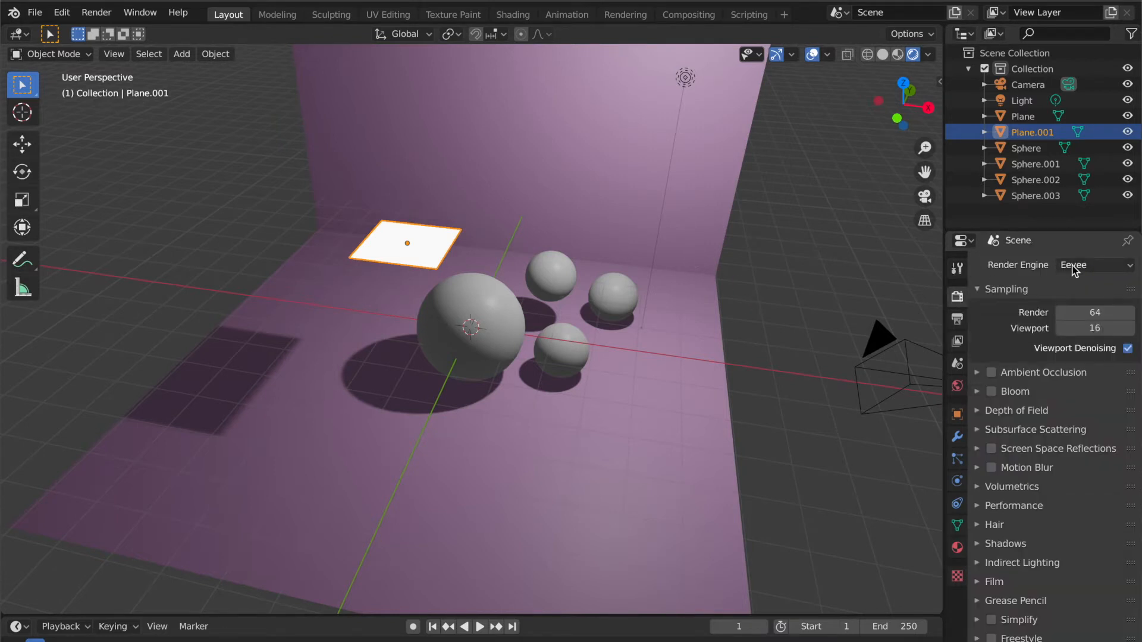
click(1093, 264)
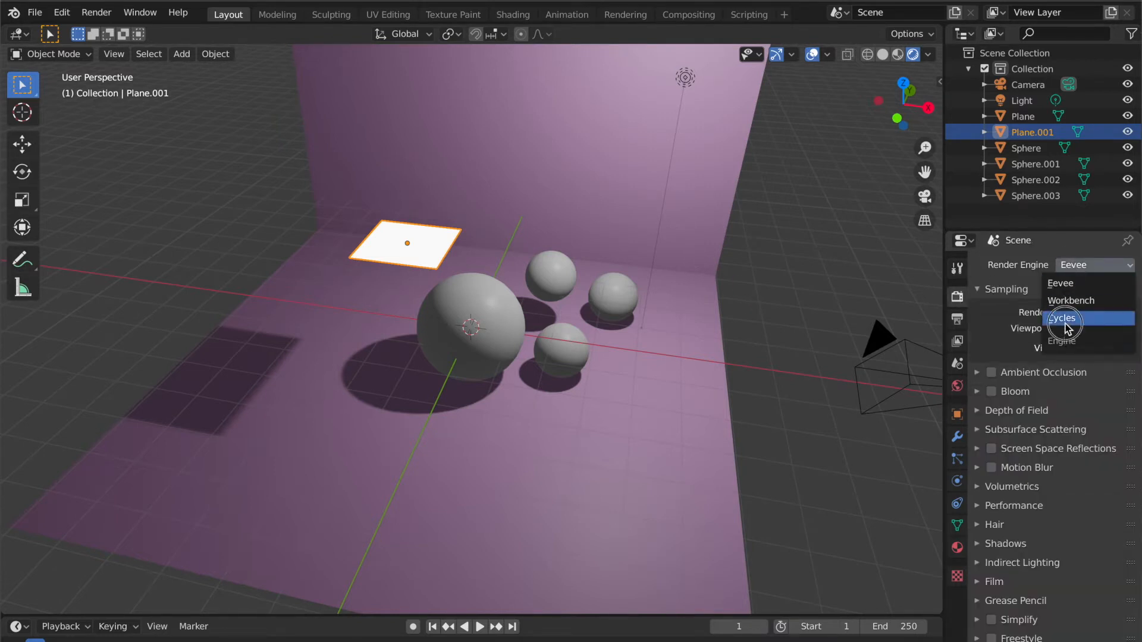
click(1062, 318)
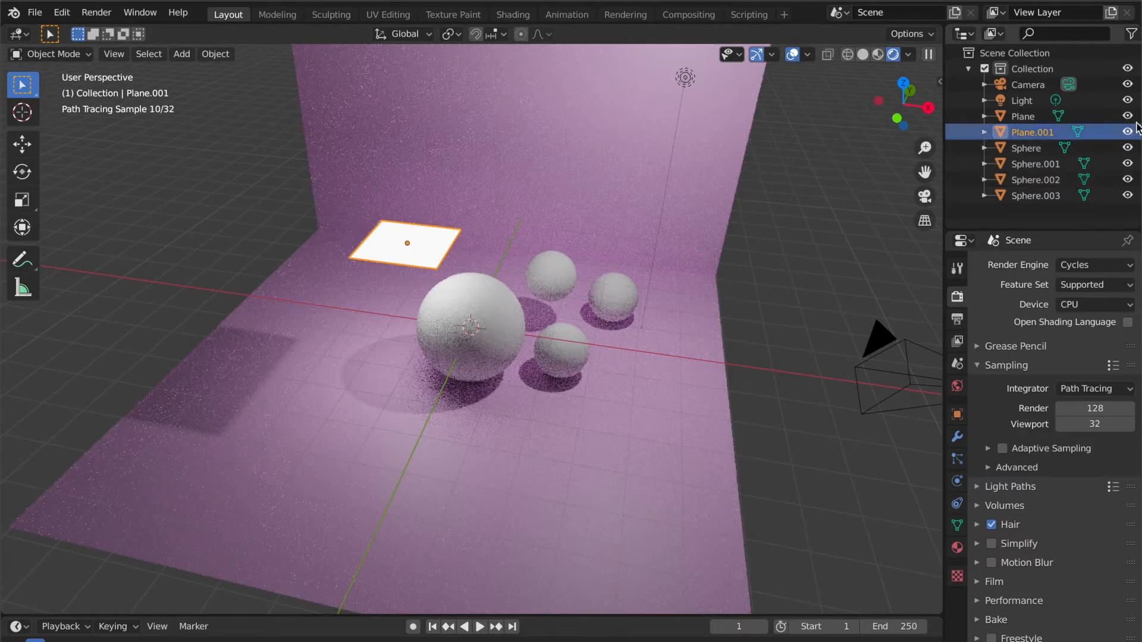
mouse_move(1126, 132)
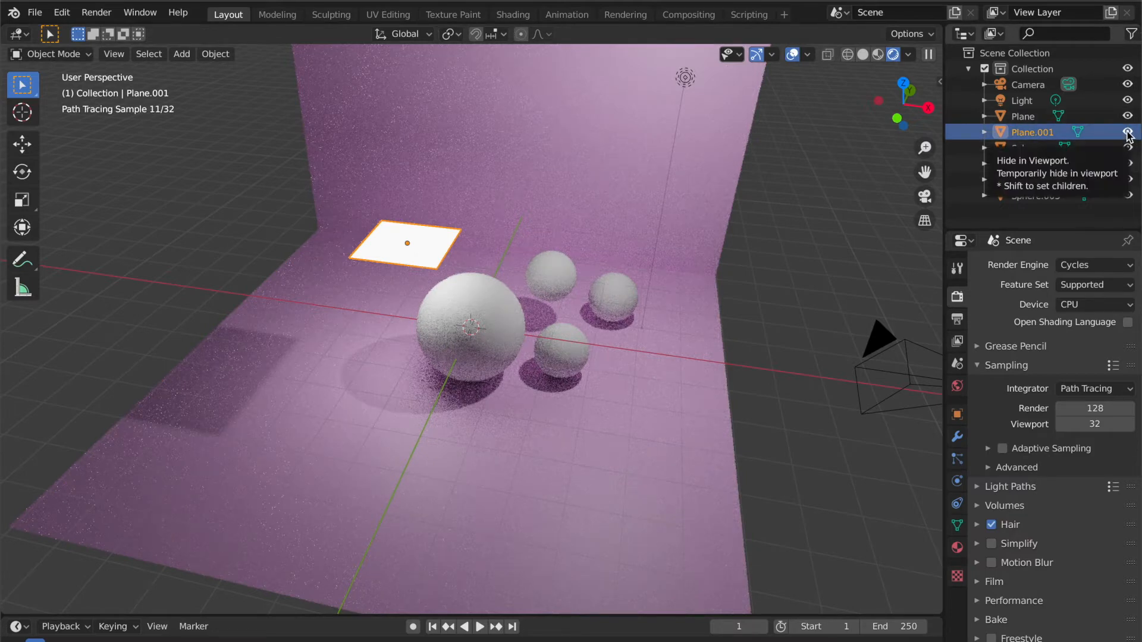
click(1126, 132)
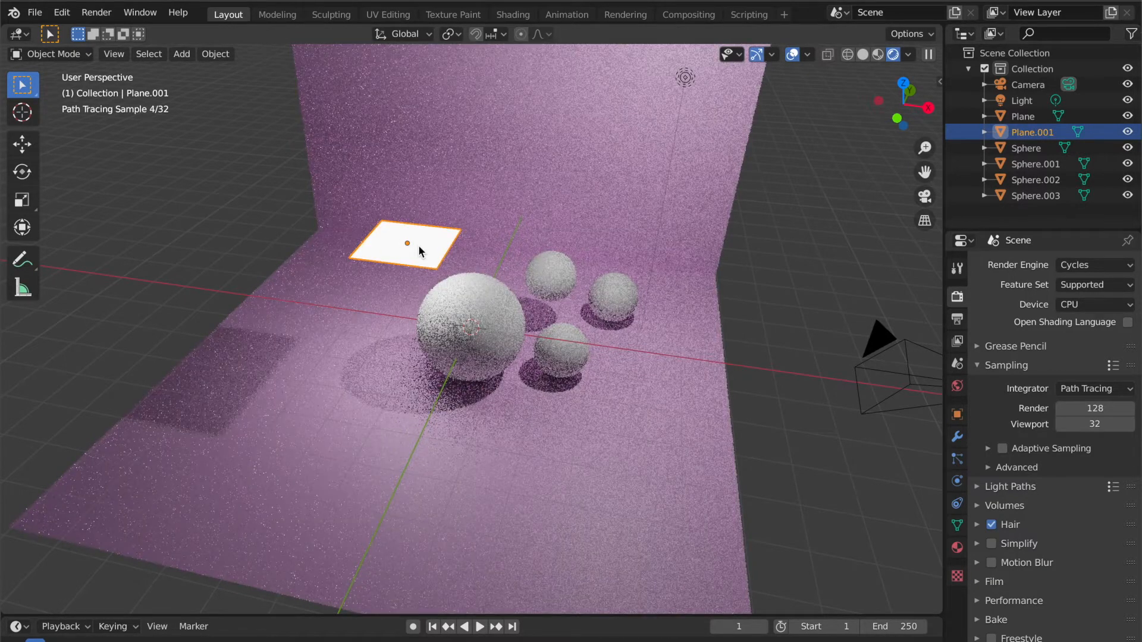
Scale up Plane.001 and move it up and back above the spheres.
key(s)
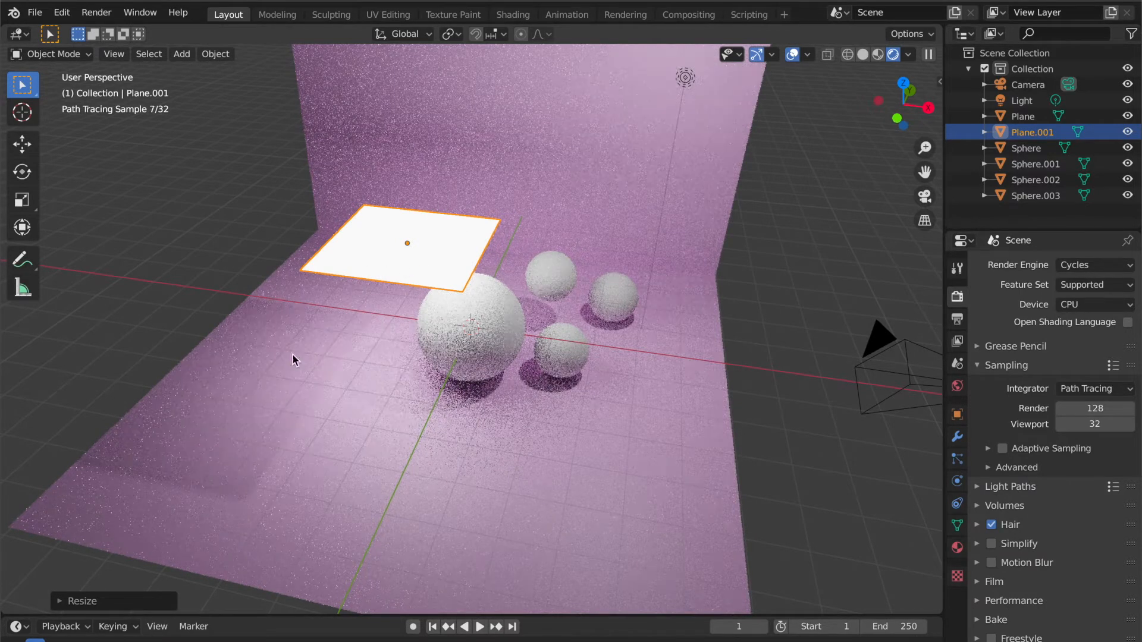
mouse_move(413, 272)
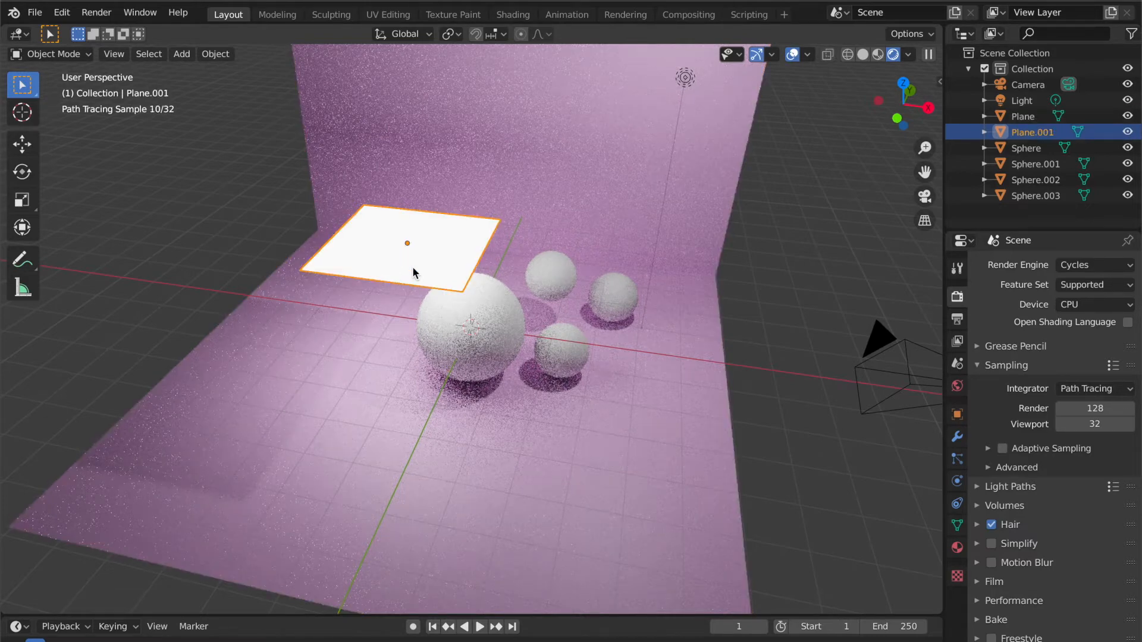
key(g)
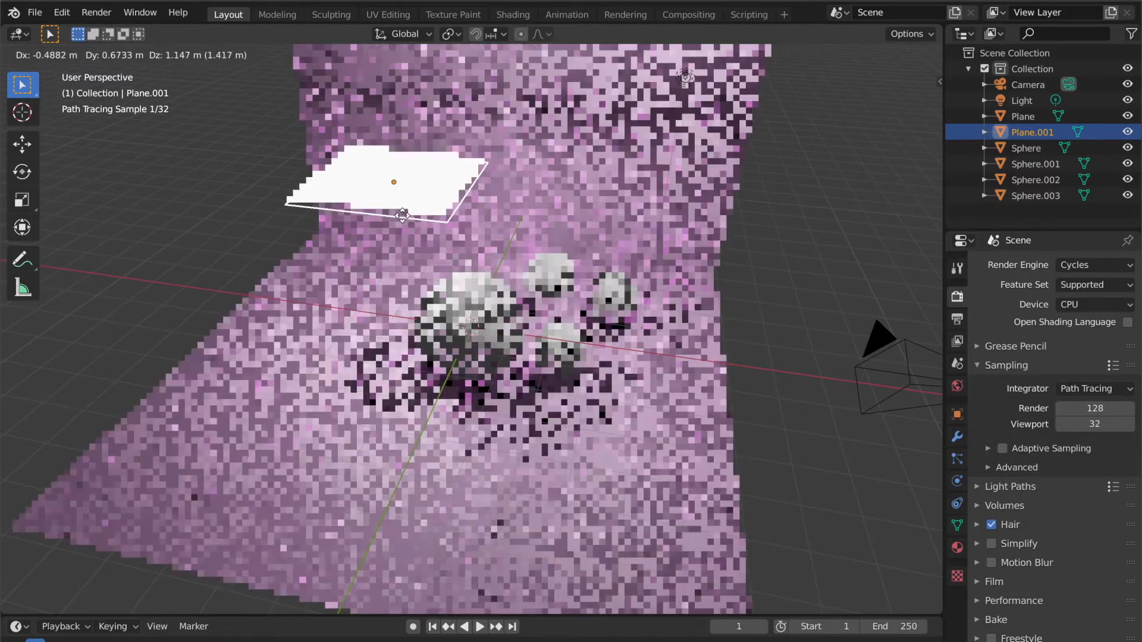
drag(393, 180, 402, 212)
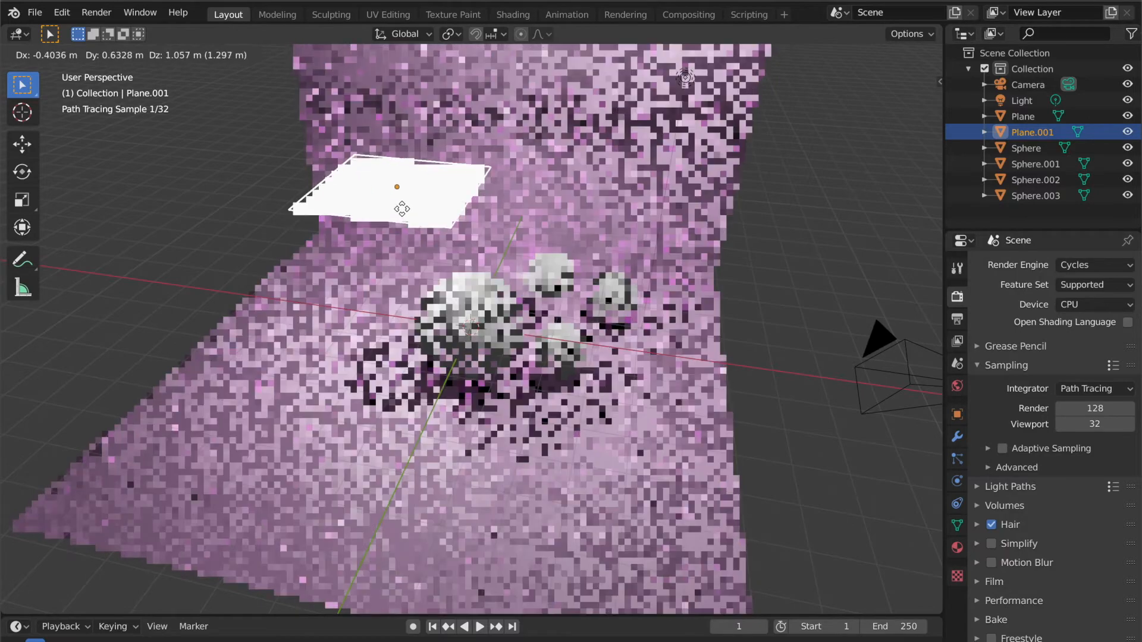
drag(397, 187, 379, 131)
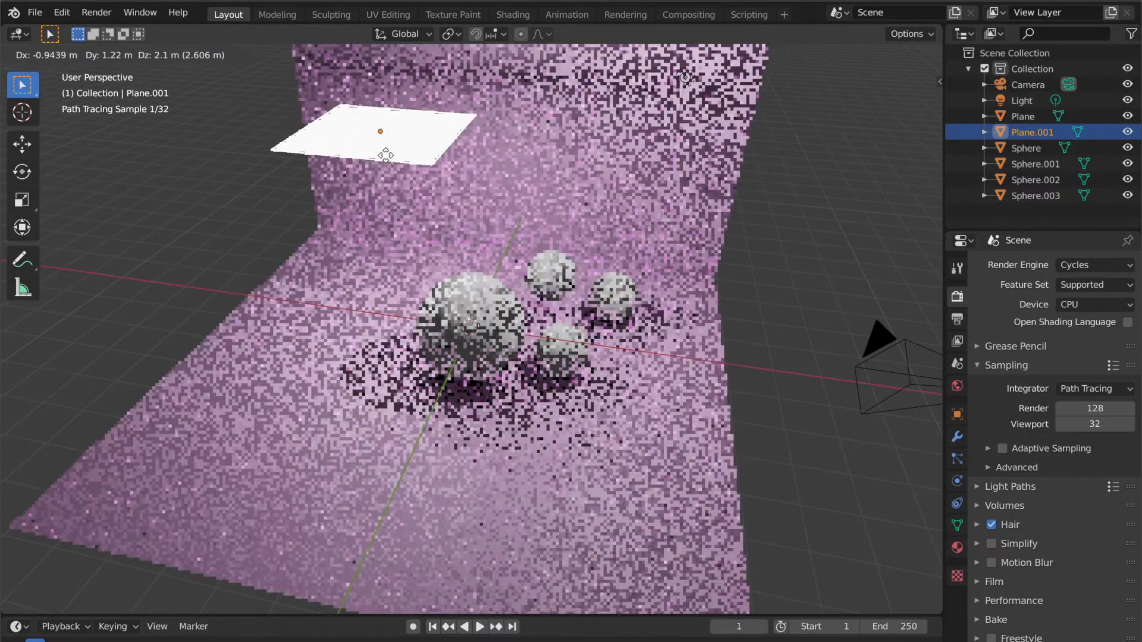
click(386, 152)
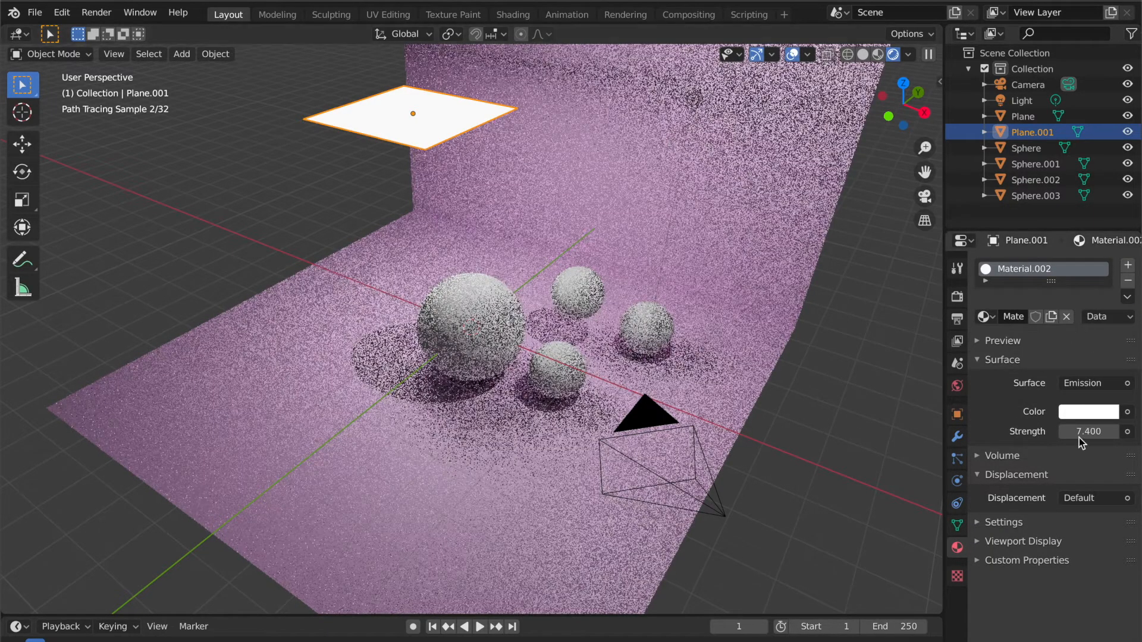
Set emission strength to 7.4 and colour the light a vivid pink sampled from the backdrop.
click(1088, 412)
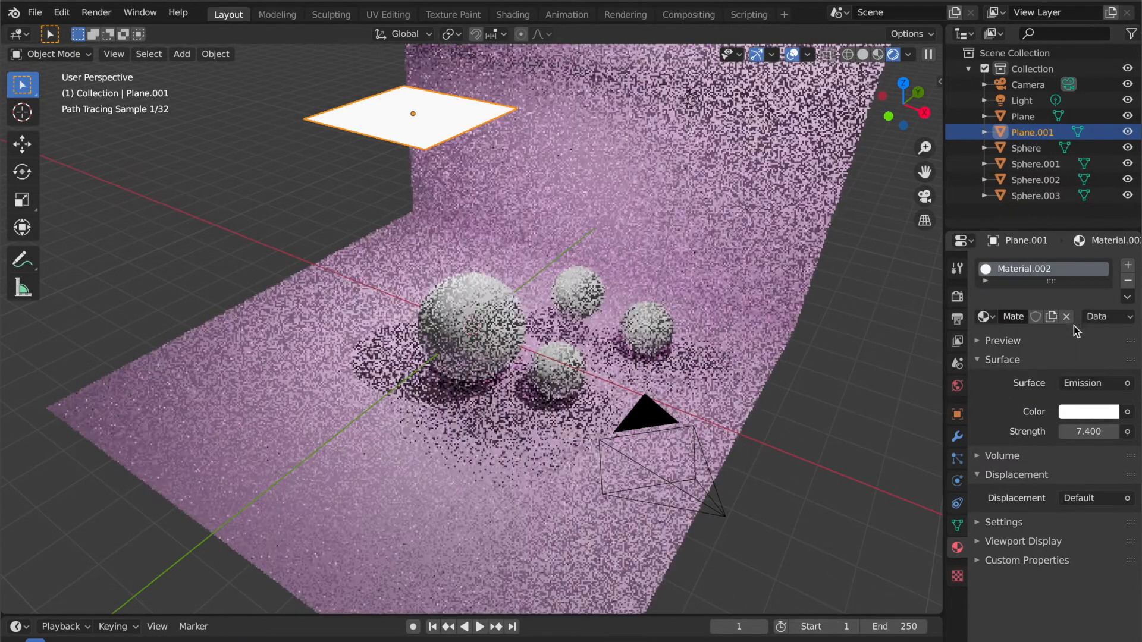
click(1087, 412)
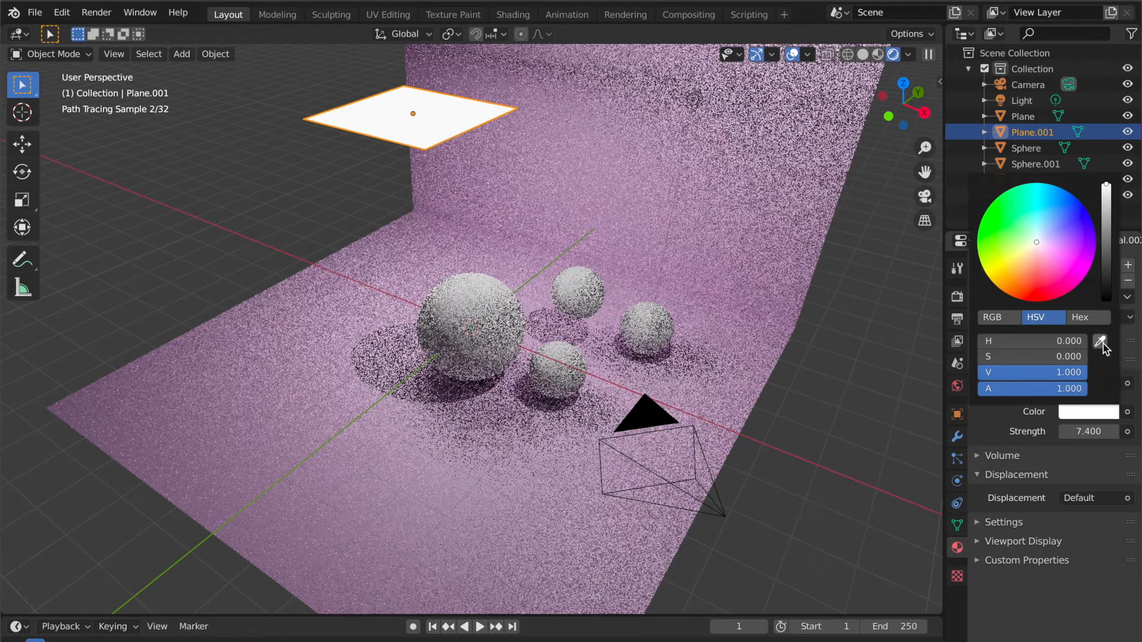
click(1102, 340)
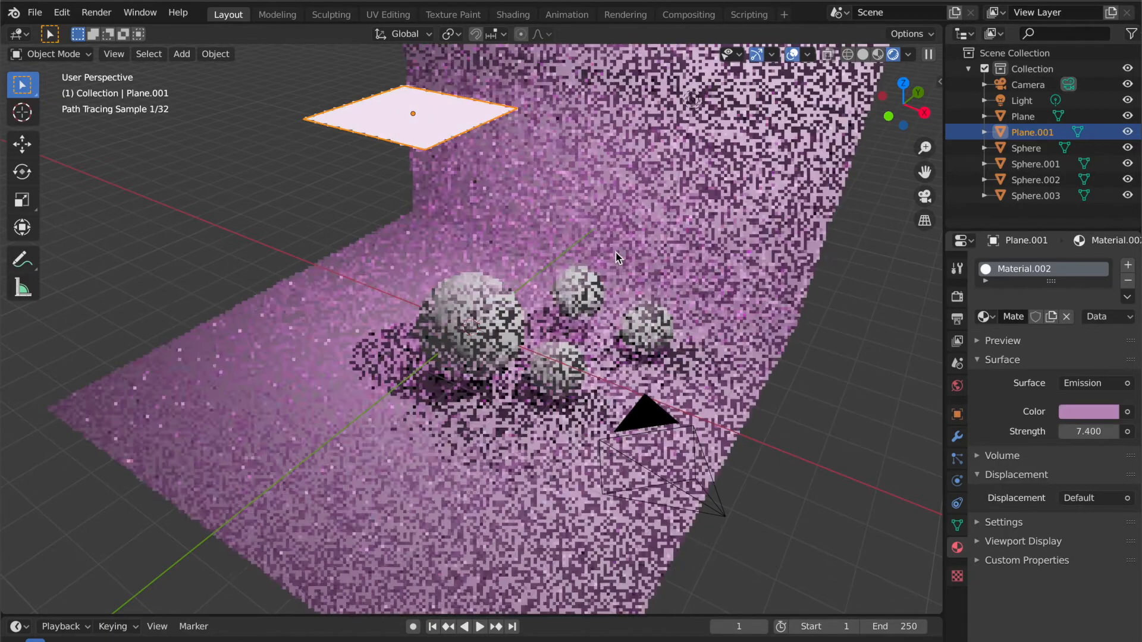
click(1087, 411)
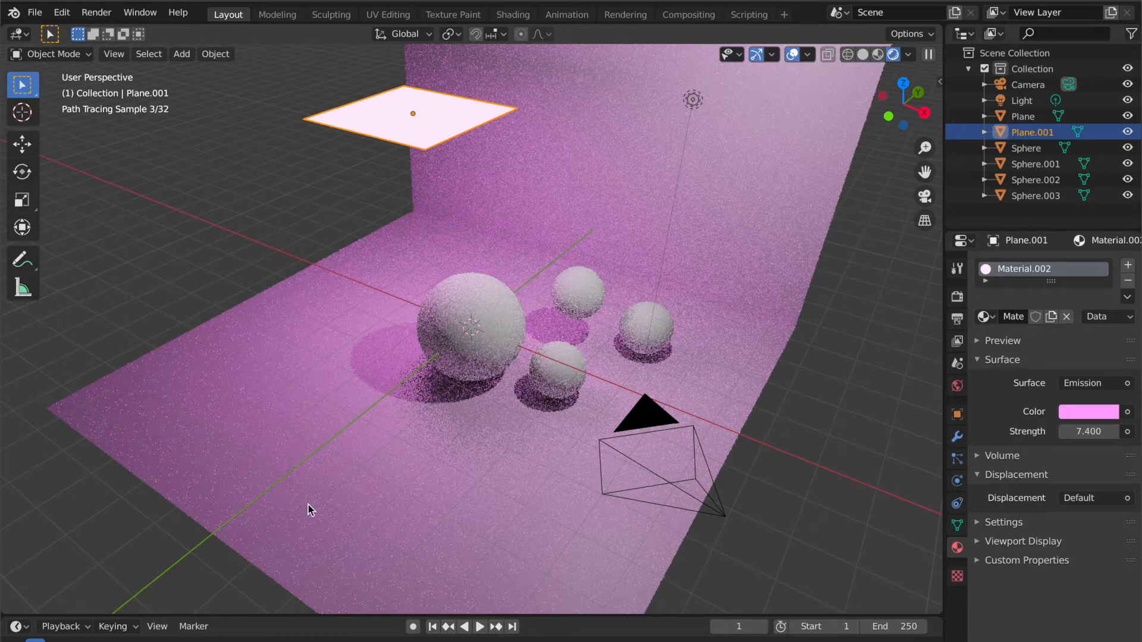
mouse_move(597, 385)
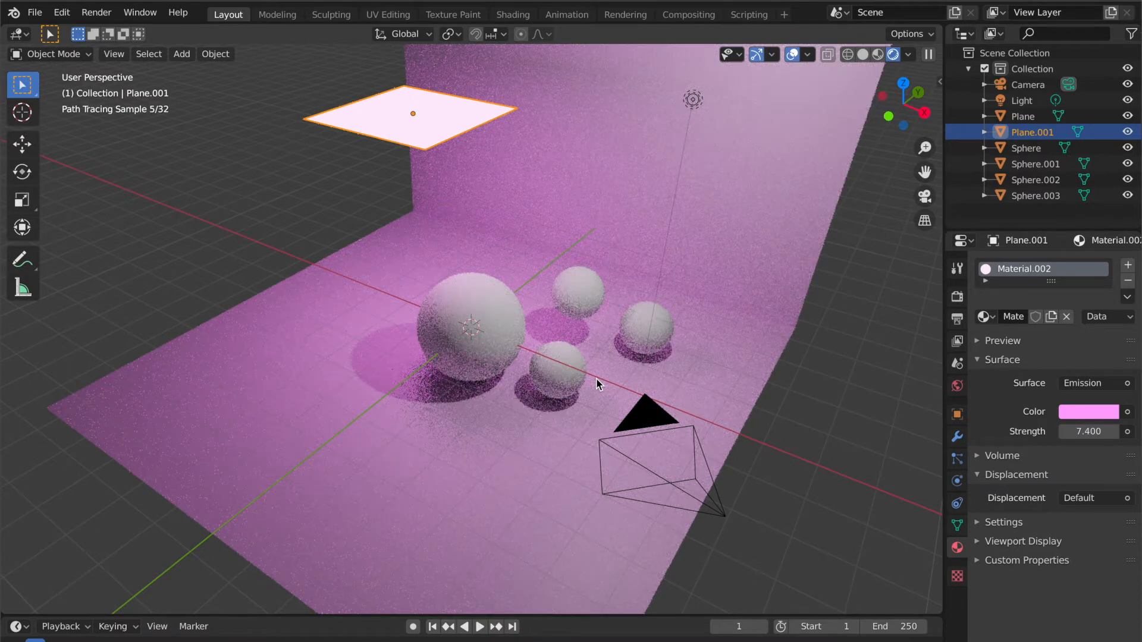
Move Plane.001 over the spheres and rotate it to tilt steeply toward them.
click(448, 120)
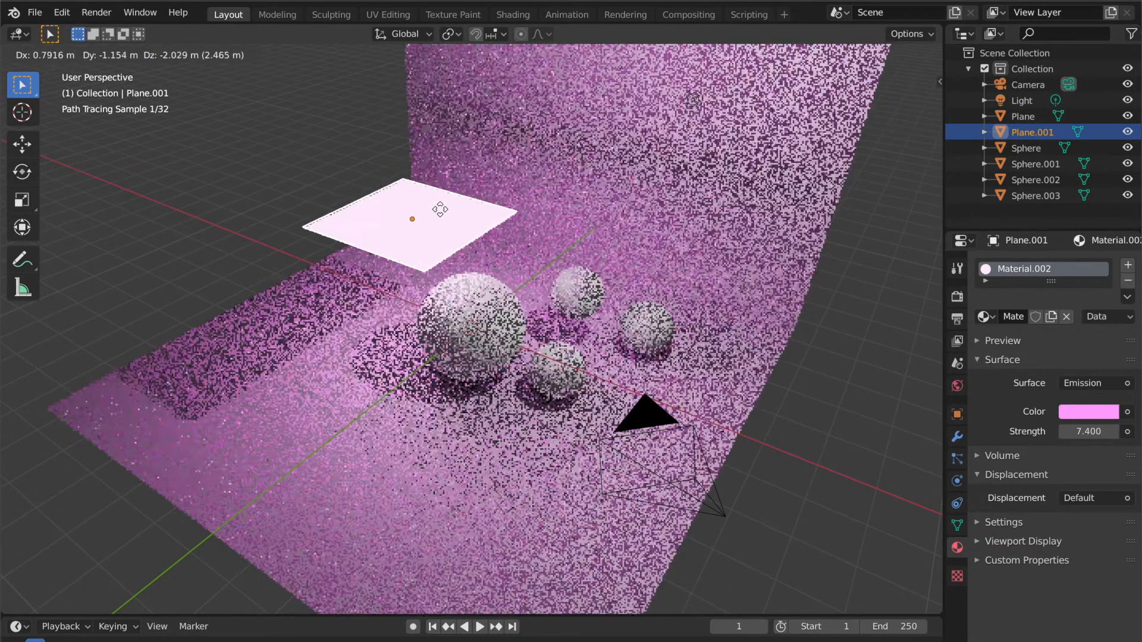
drag(411, 219, 379, 142)
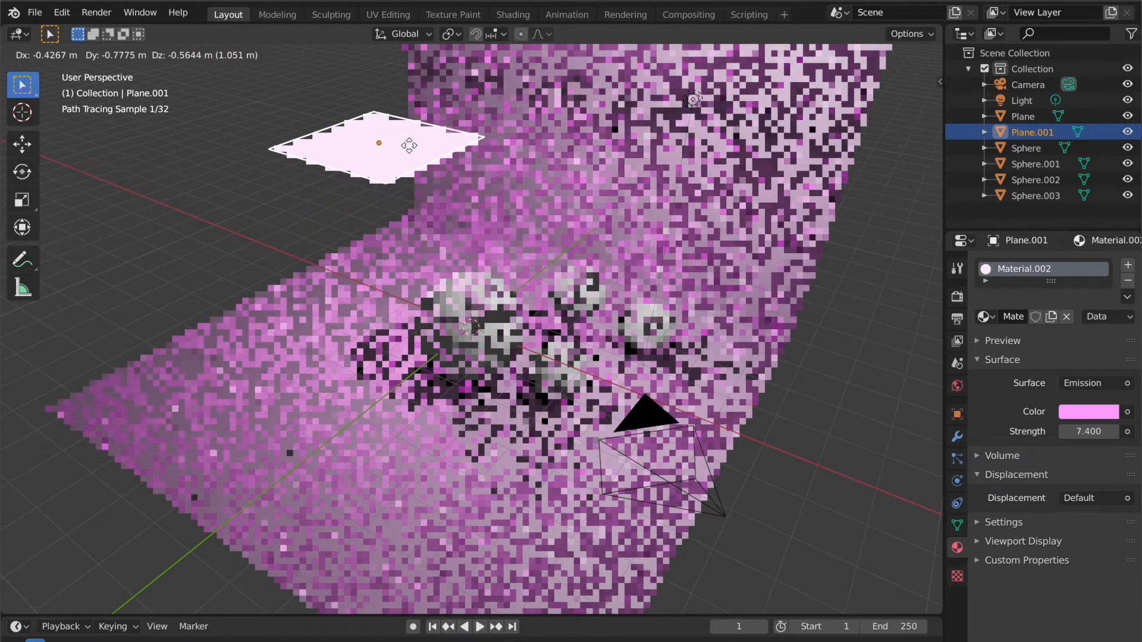
click(378, 142)
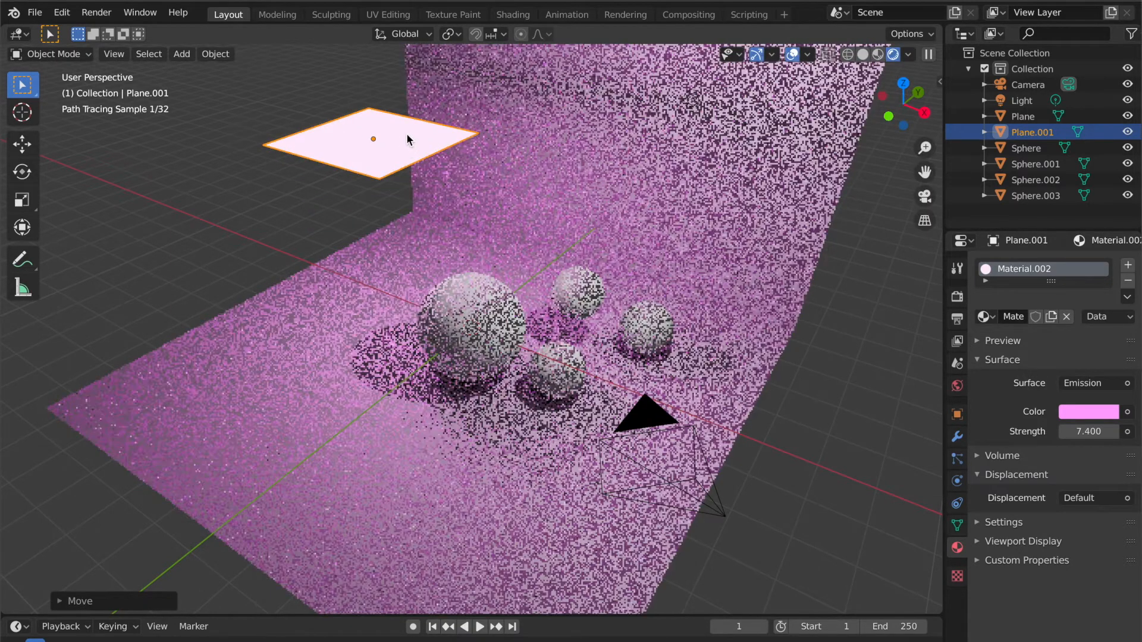
key(r)
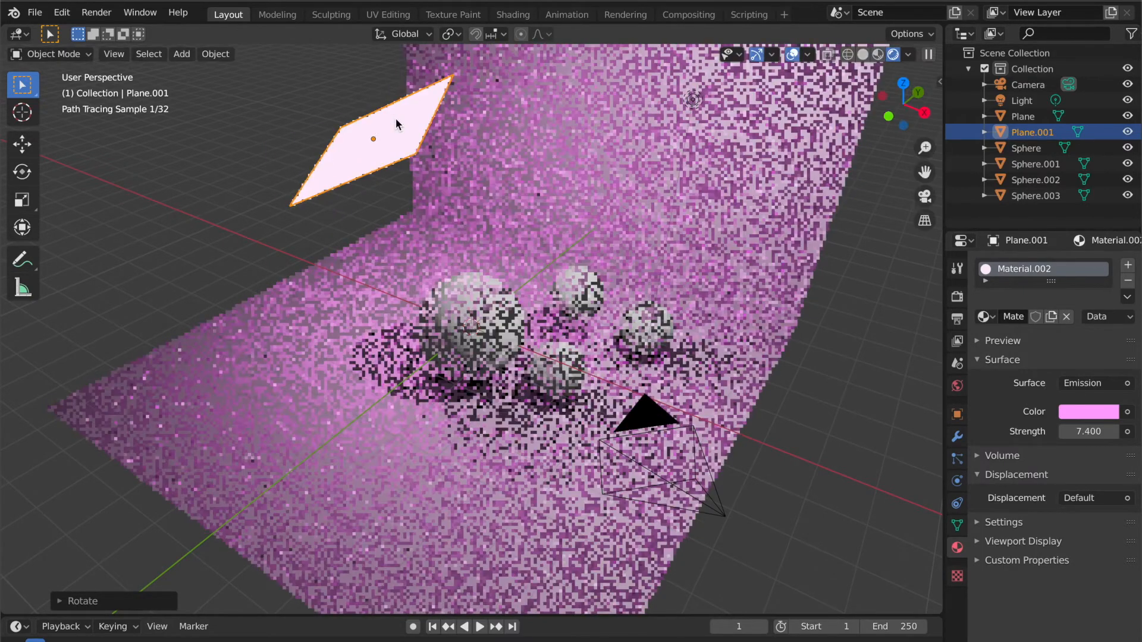
key(s)
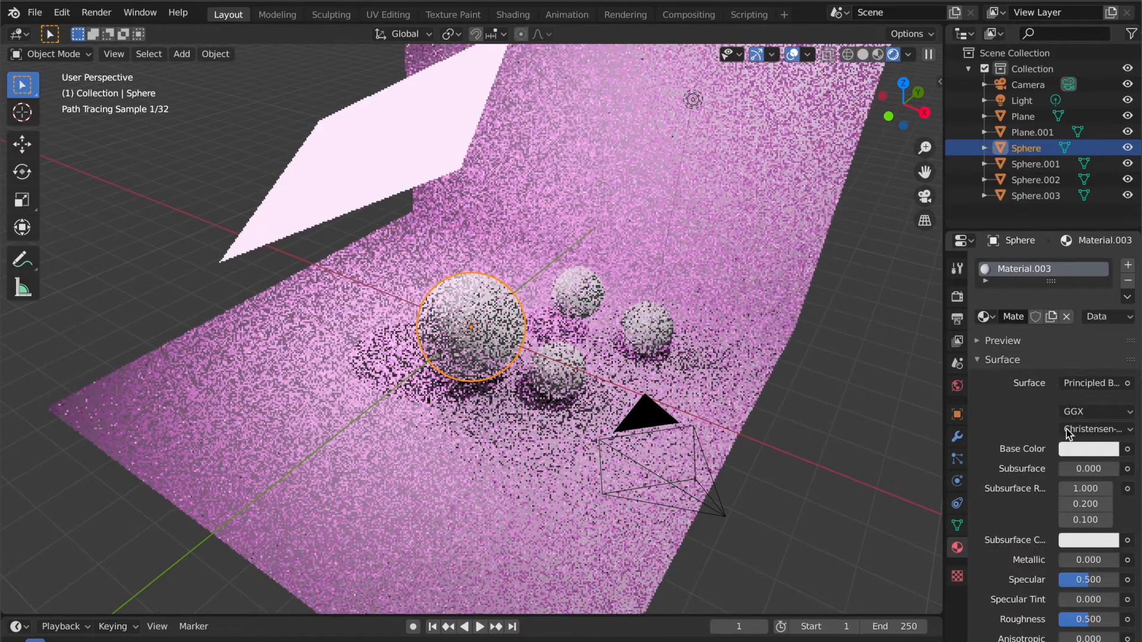
Set the large Sphere's base colour to pale pink and Sphere.002's to pale yellow.
click(1089, 448)
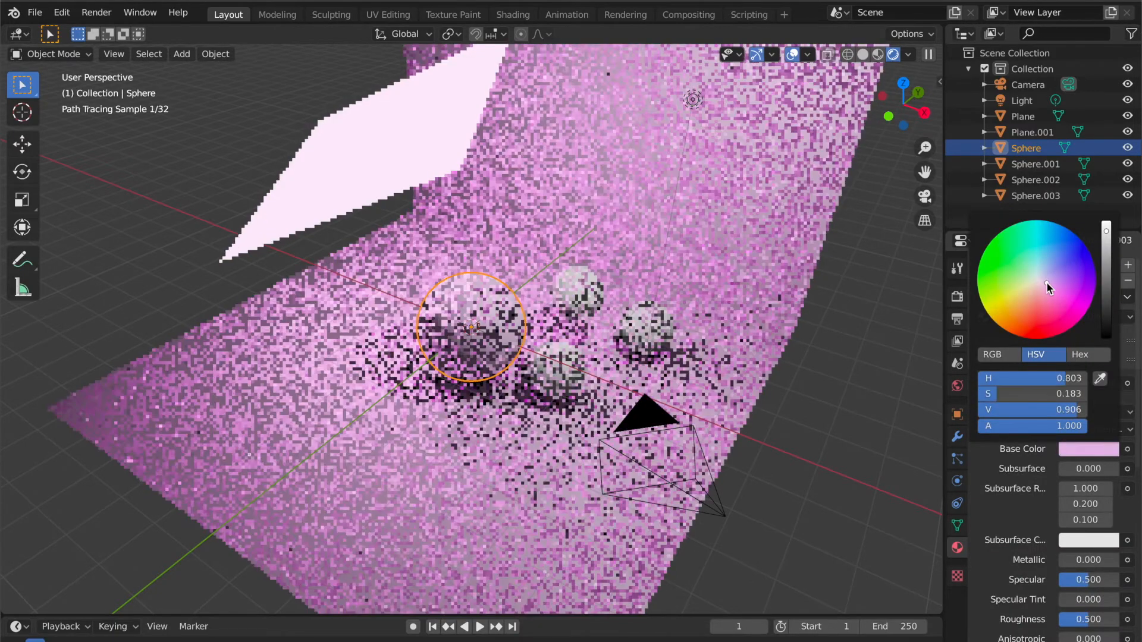
click(1035, 271)
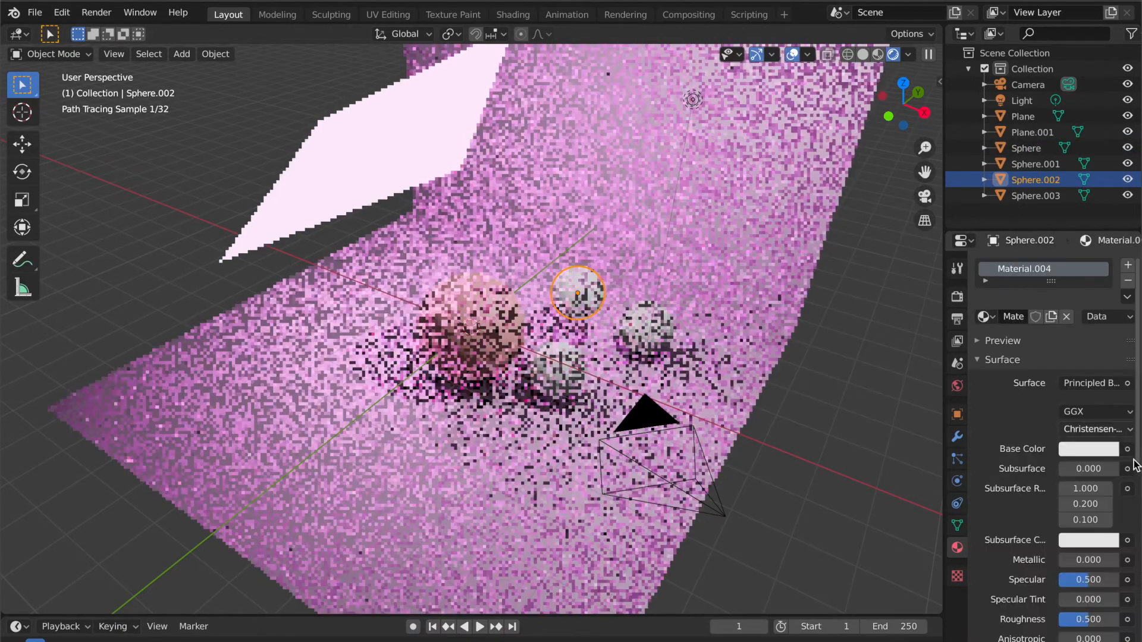
click(1088, 448)
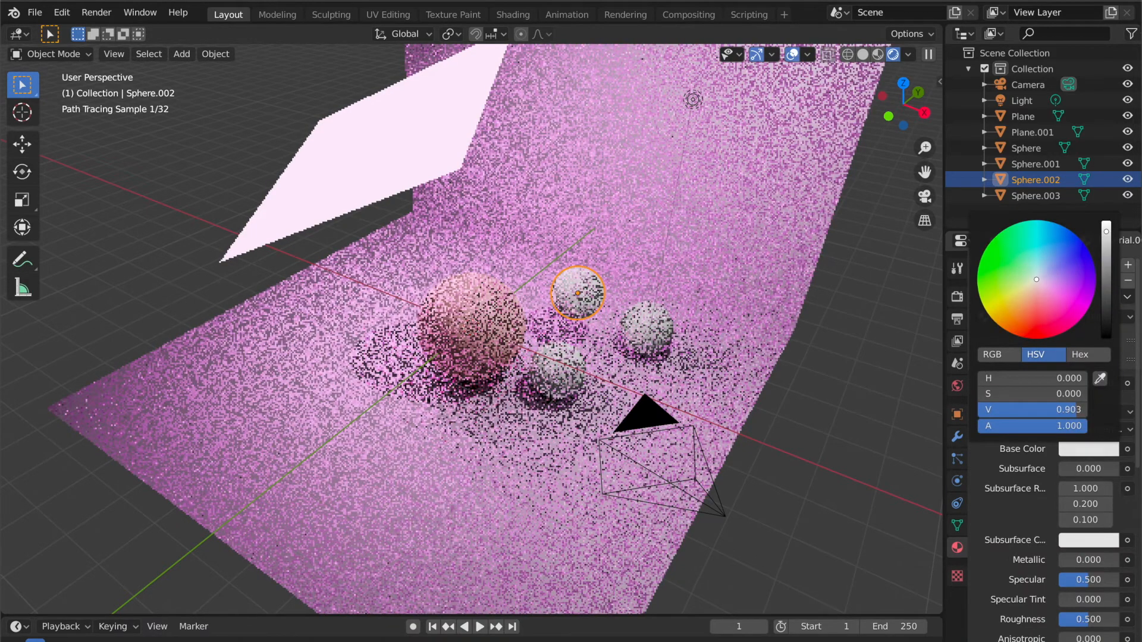
click(1051, 288)
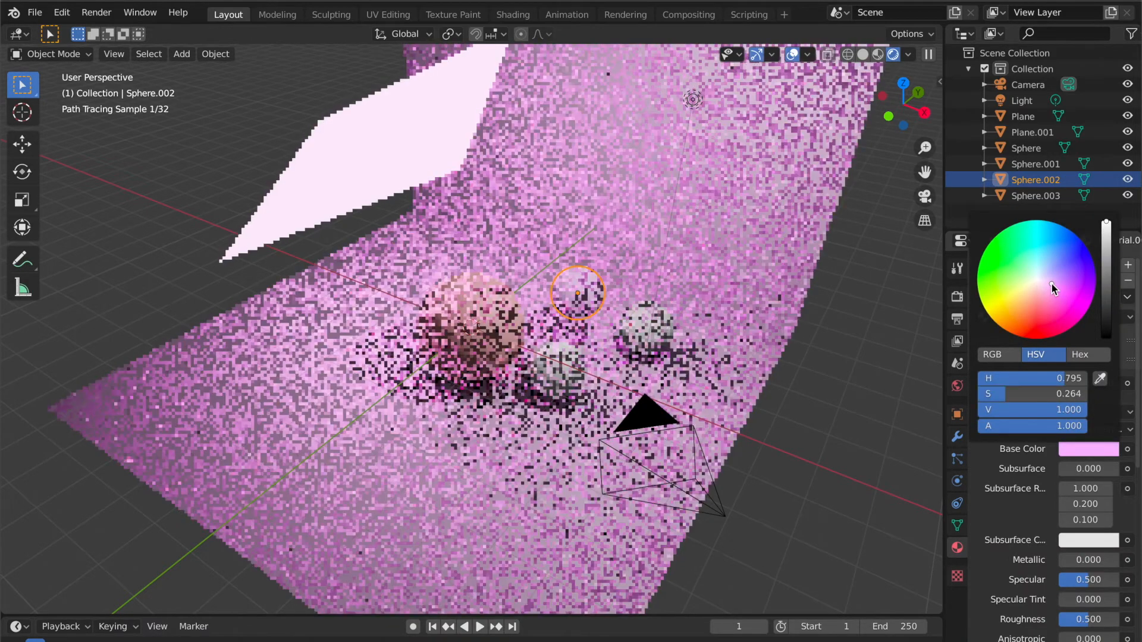
click(1024, 285)
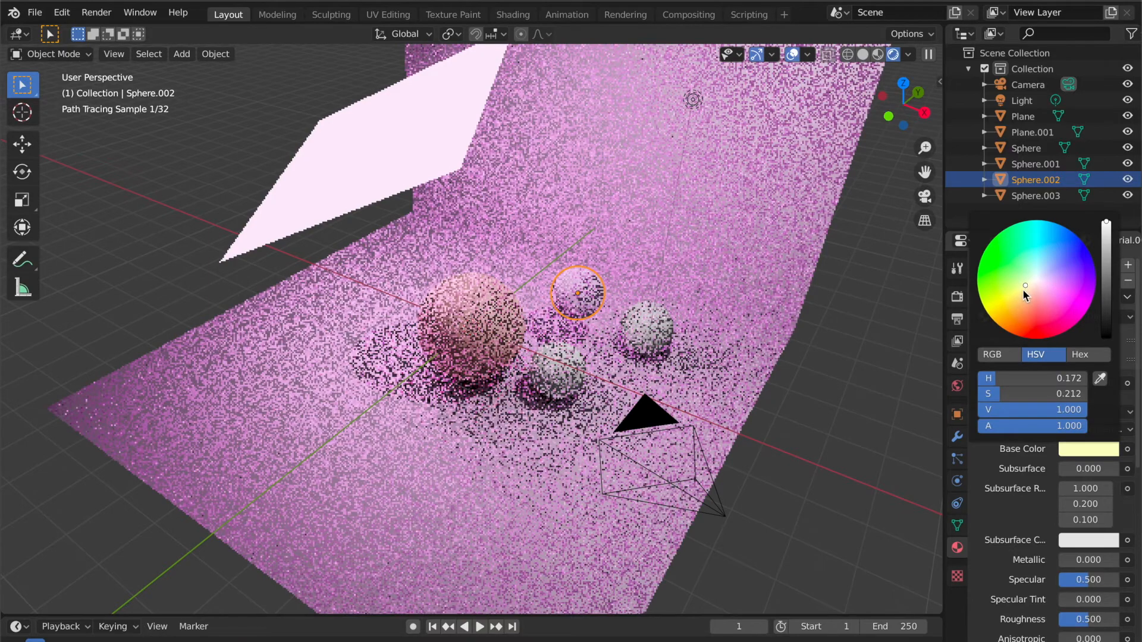
click(1015, 293)
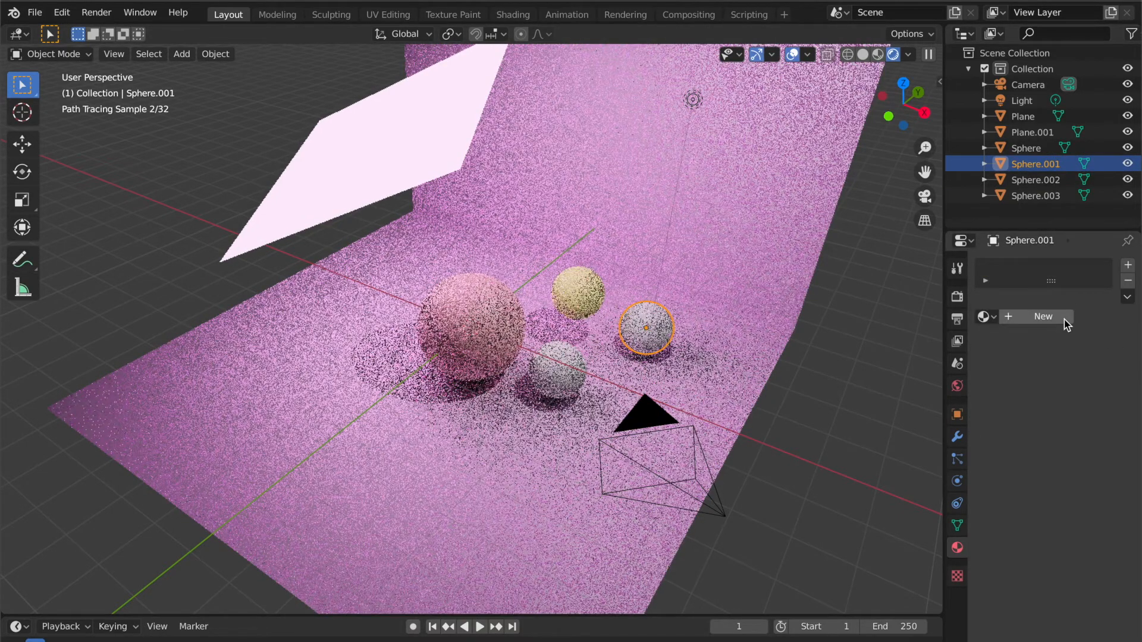
Create a new bright pink material for Sphere.001, then reselect the large sphere.
click(1042, 316)
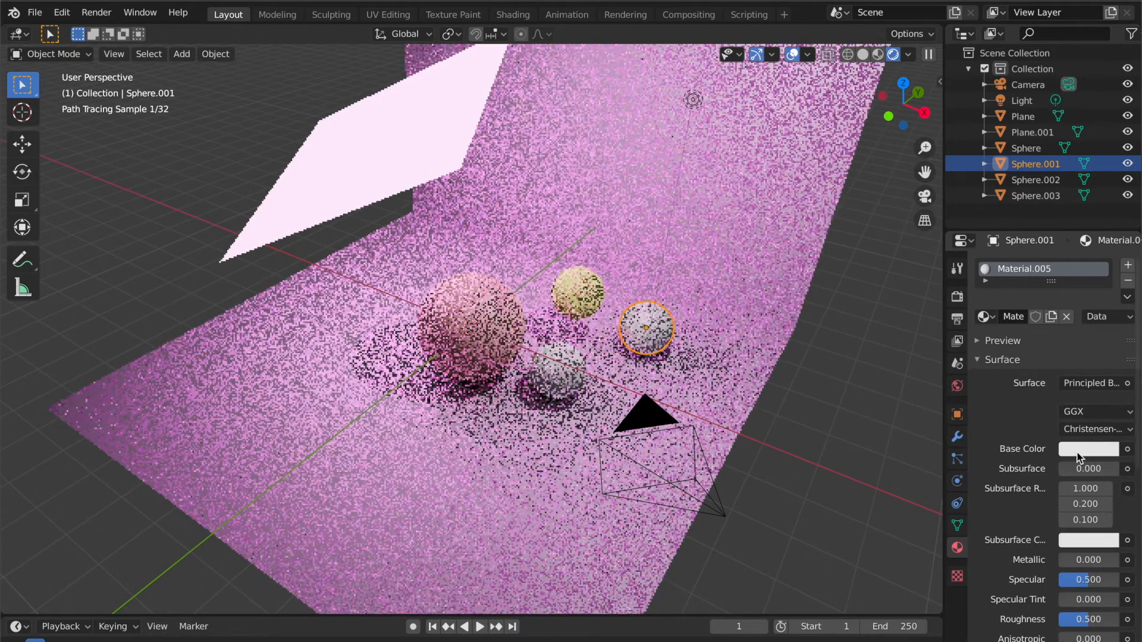
click(1089, 448)
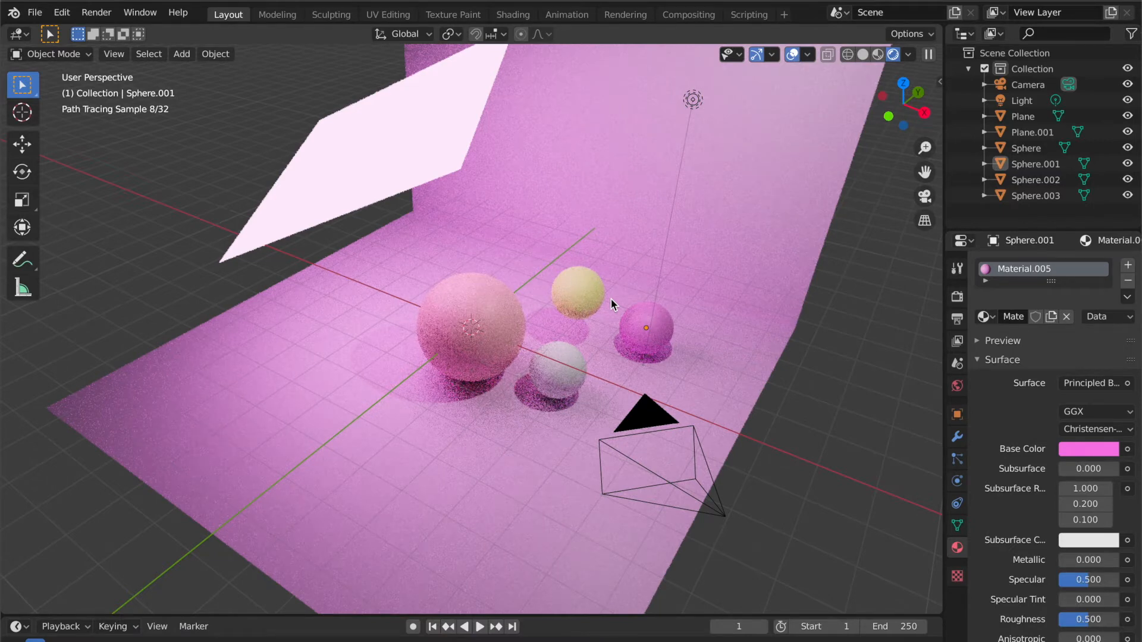
click(357, 146)
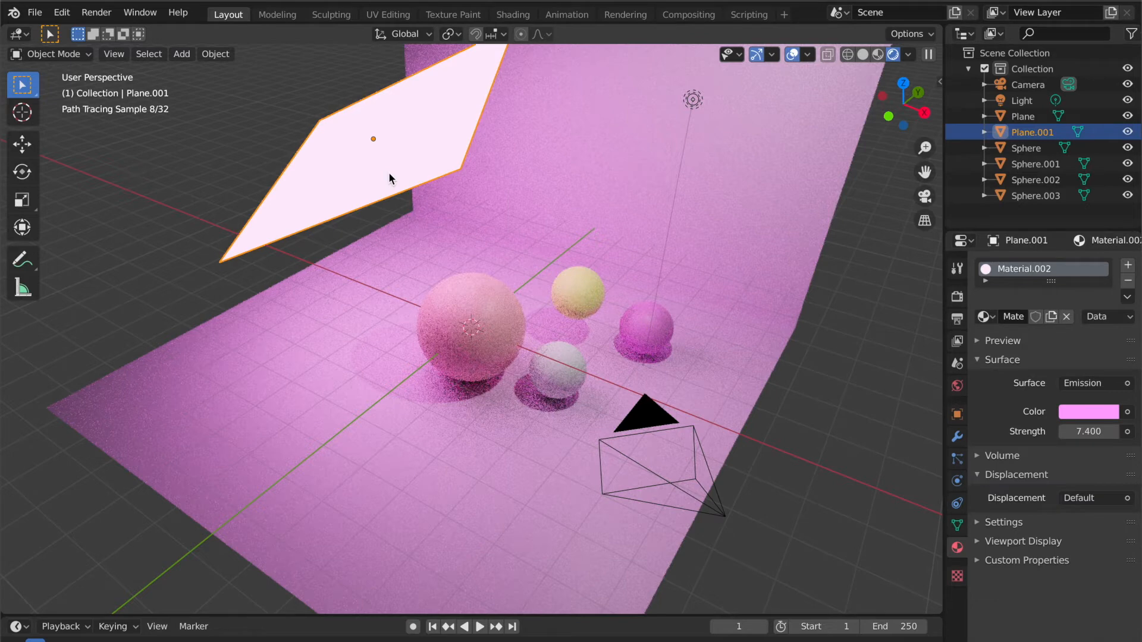
mouse_move(459, 266)
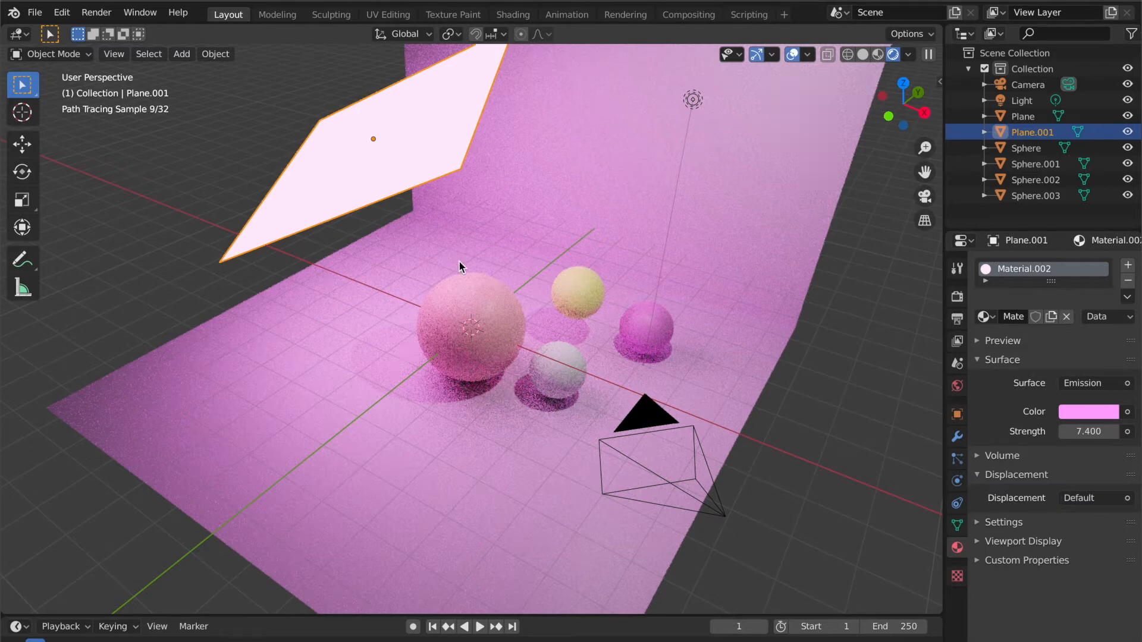
click(470, 327)
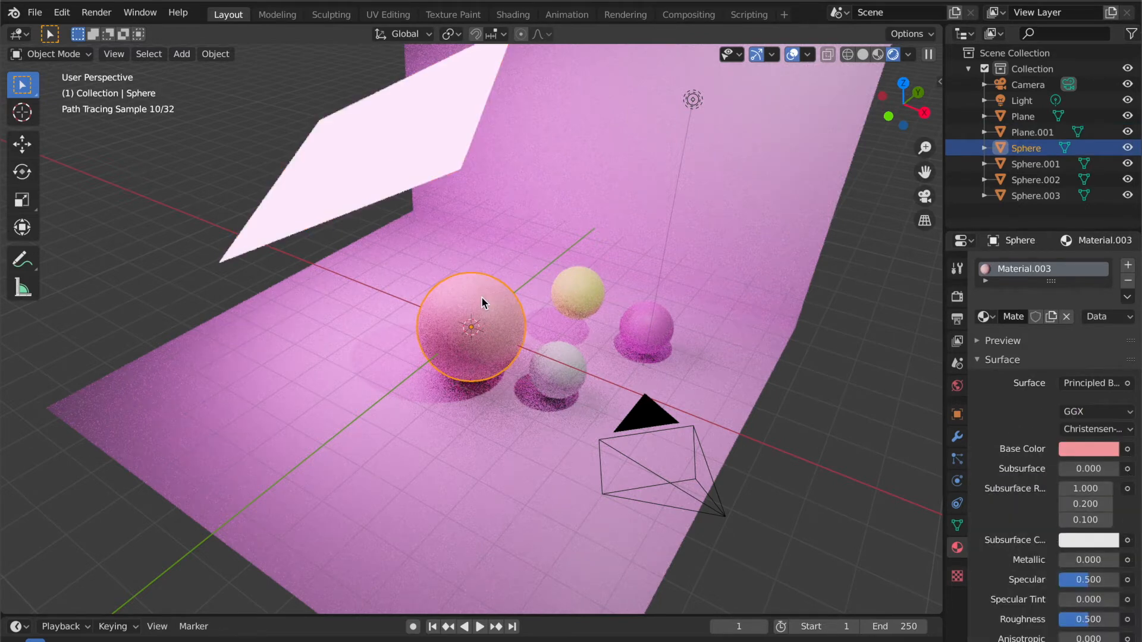